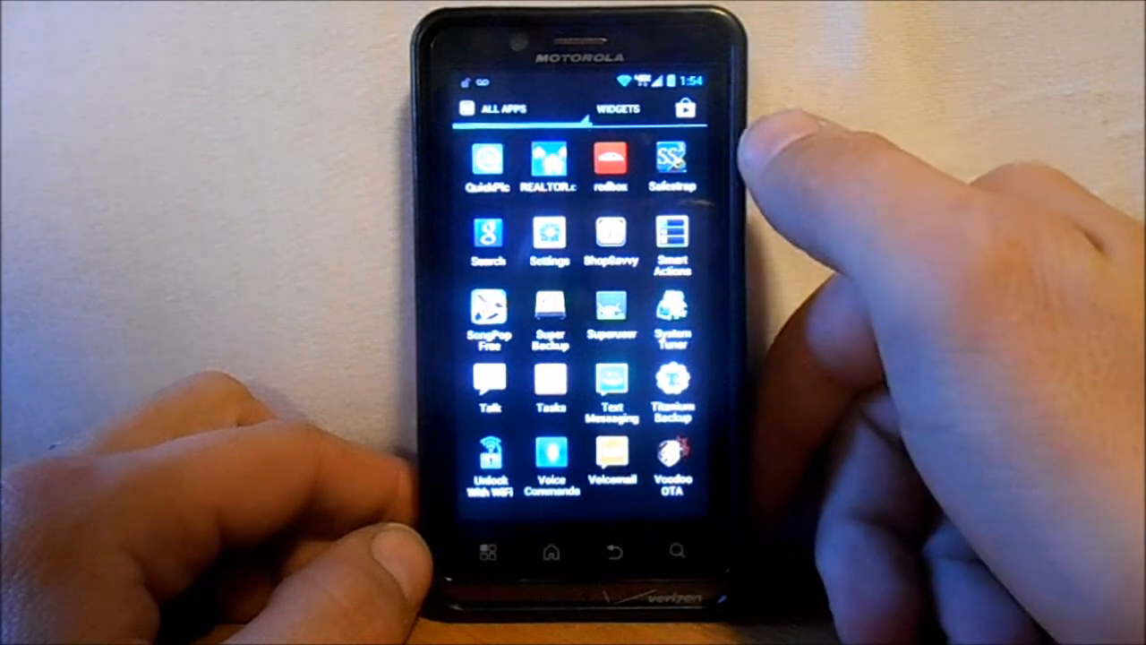
# - Open Safestrap, confirm recovery is installed and safe system inactive, then return home
pyautogui.click(672, 159)
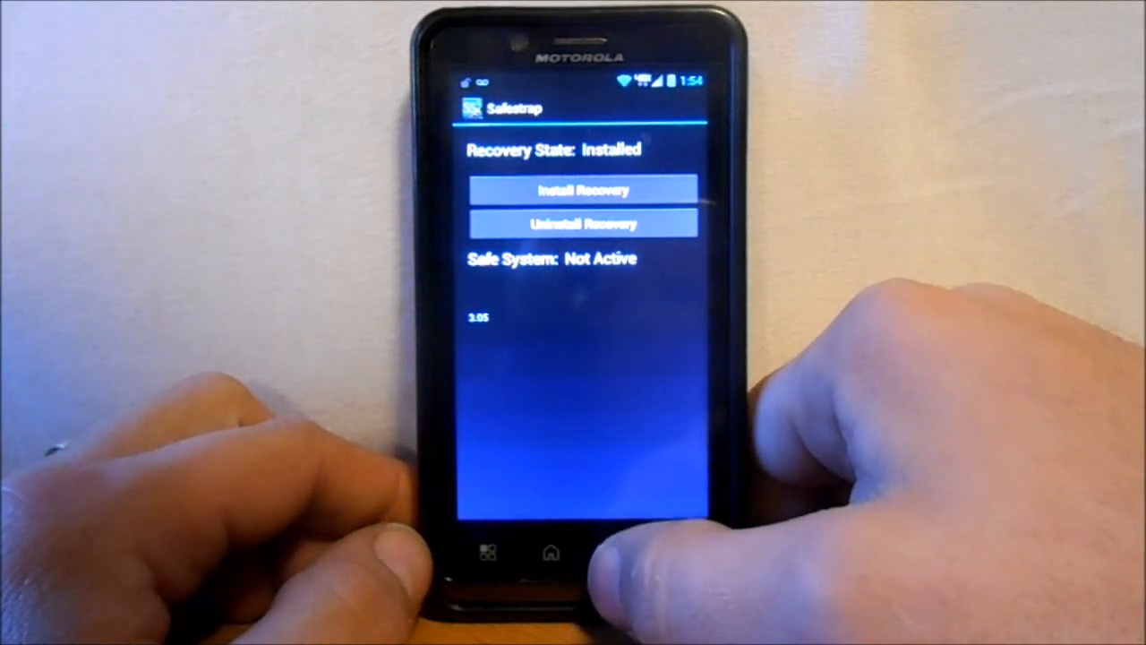
pyautogui.click(552, 552)
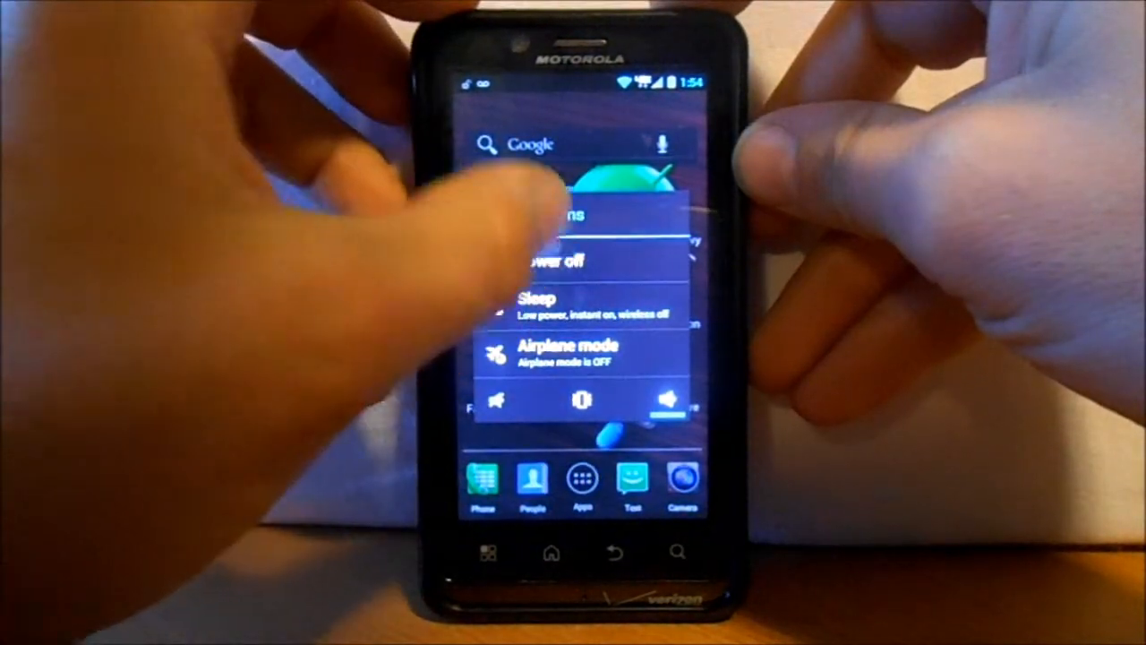
# - Choose reboot from the power options menu to restart into Safestrap Recovery
pyautogui.click(547, 259)
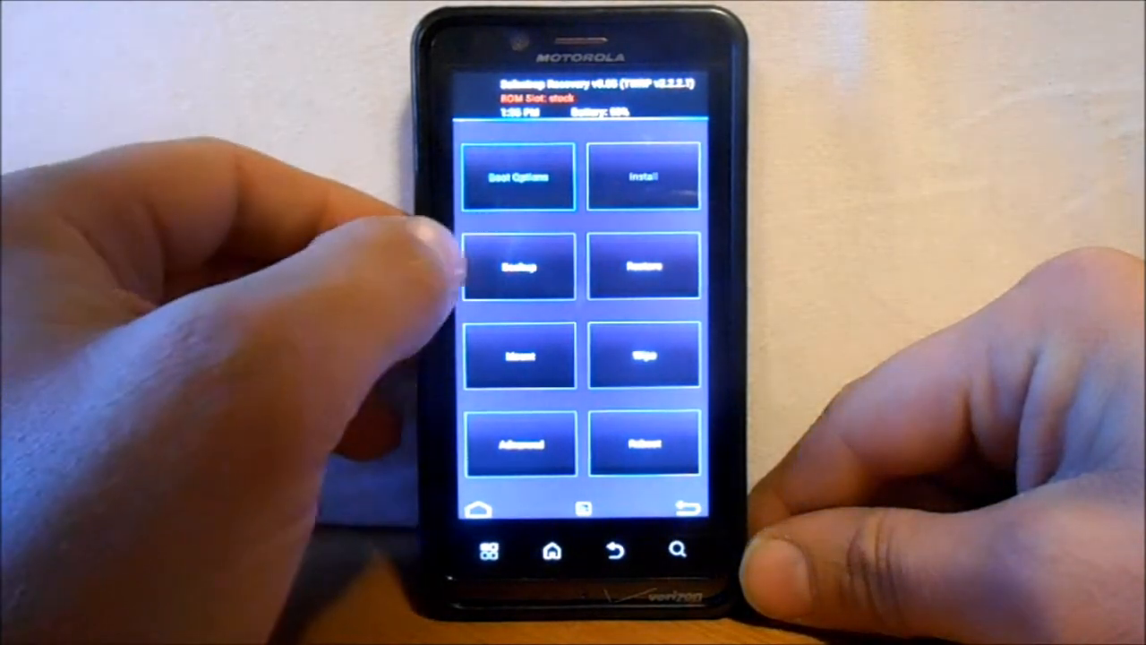
# - Open Boot Options from the recovery main menu to reach Create ROM Slot
pyautogui.click(518, 267)
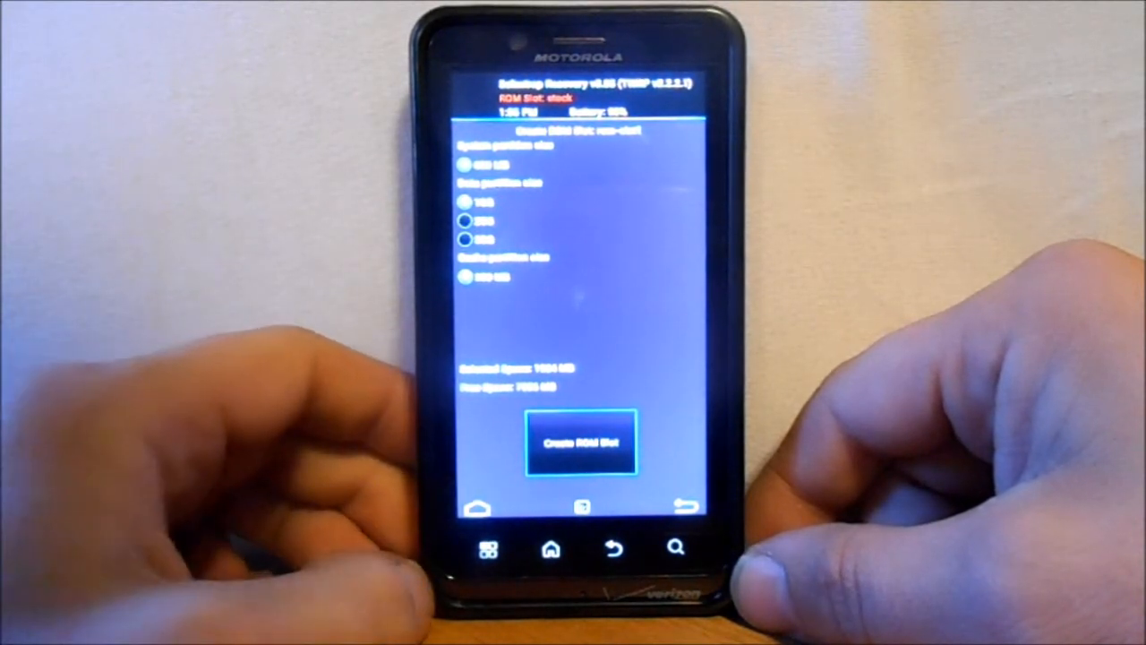
# - Create ROM-Slot-1 with the default partition sizes and confirm creation
pyautogui.click(581, 443)
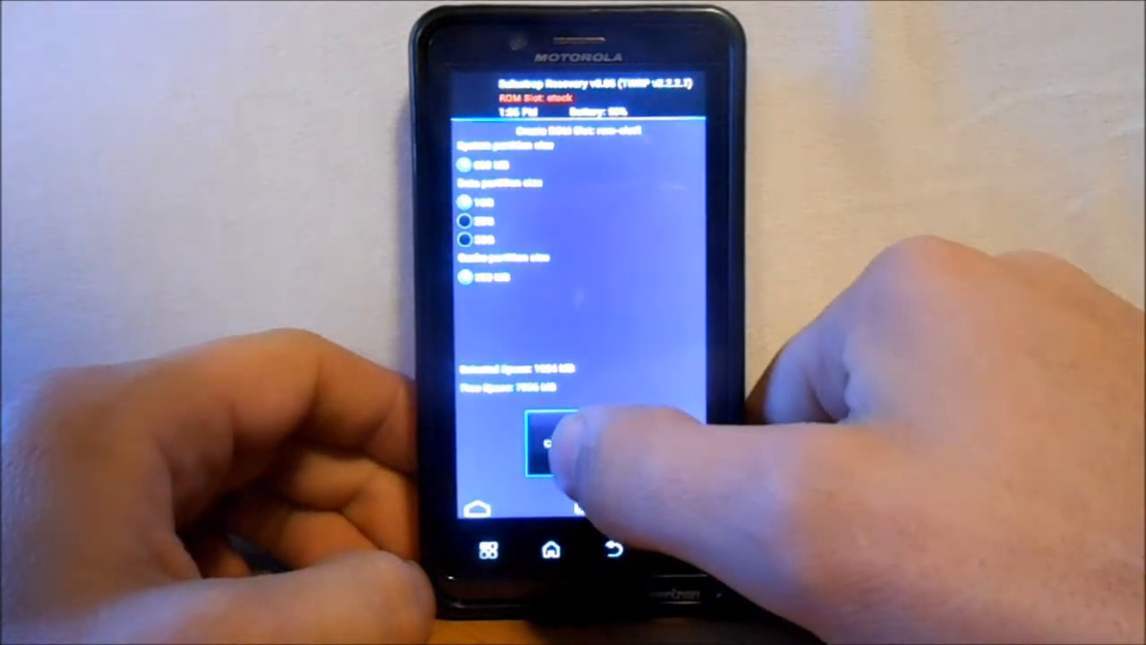
pyautogui.click(548, 446)
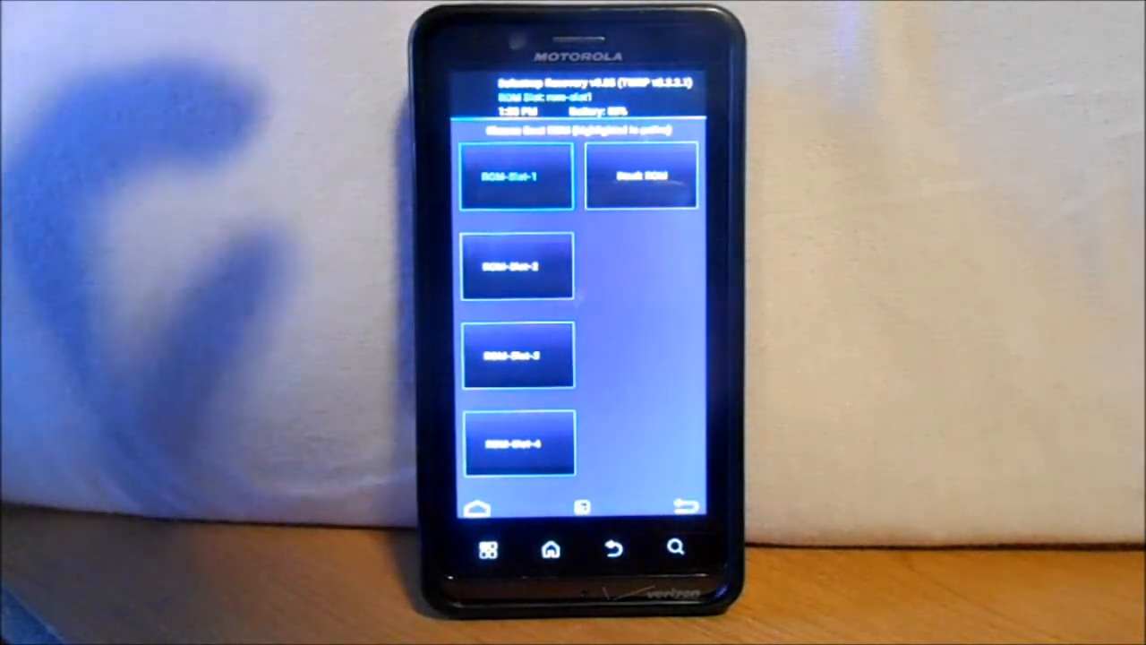
# - Make ROM-Slot-1 the active boot slot and edit its nickname
pyautogui.click(515, 175)
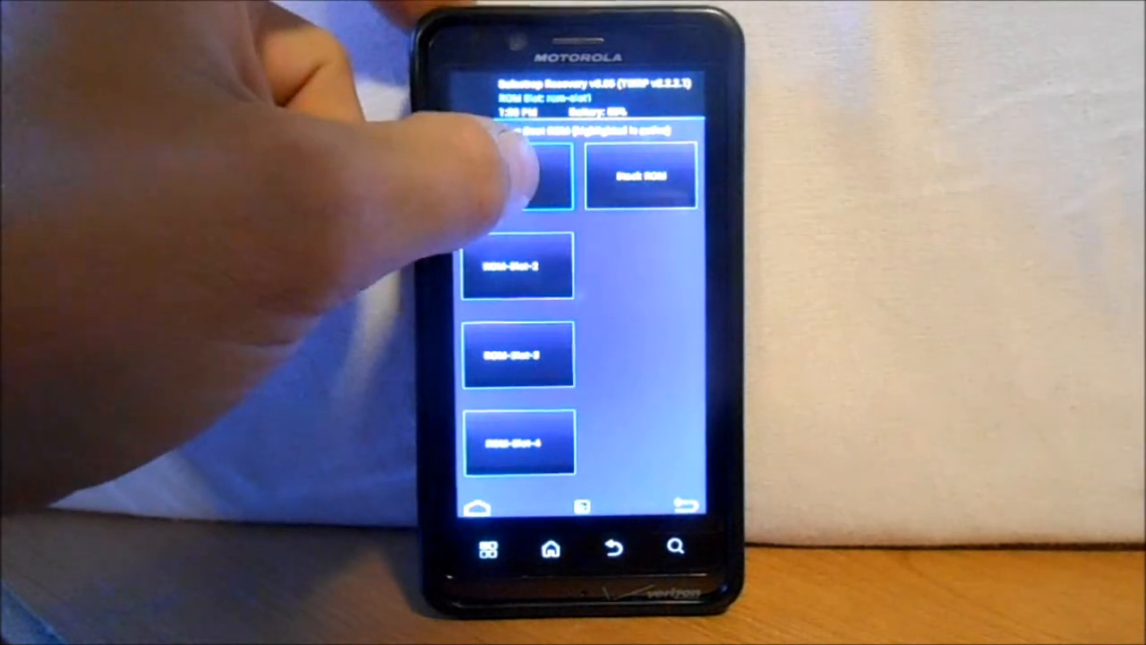
pyautogui.click(517, 174)
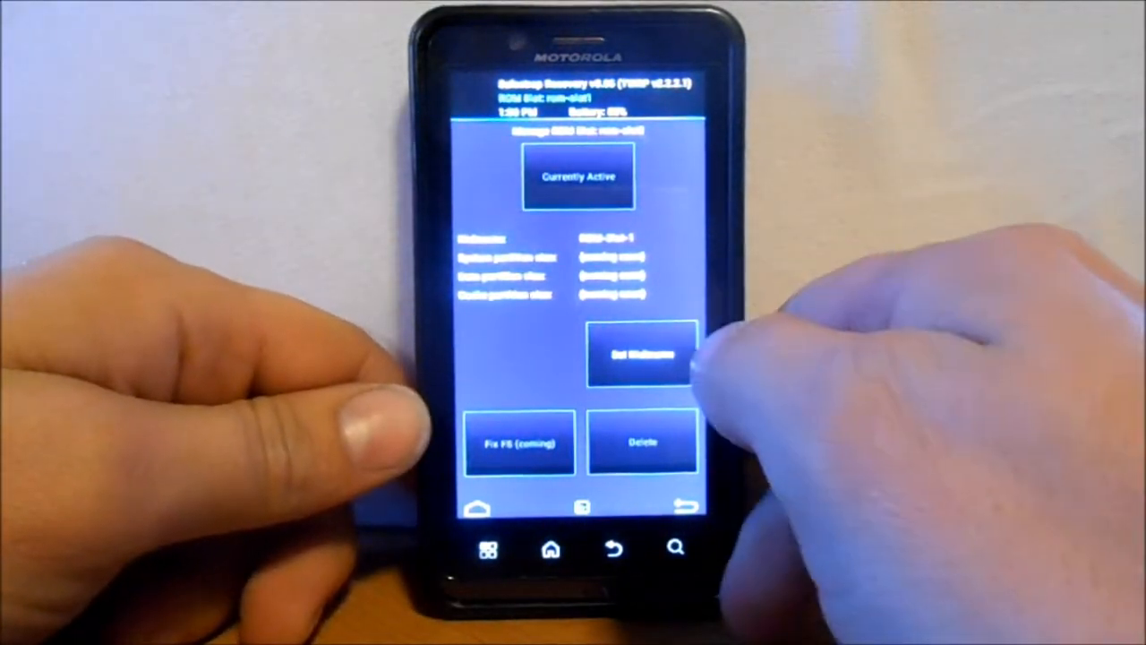
pyautogui.click(642, 354)
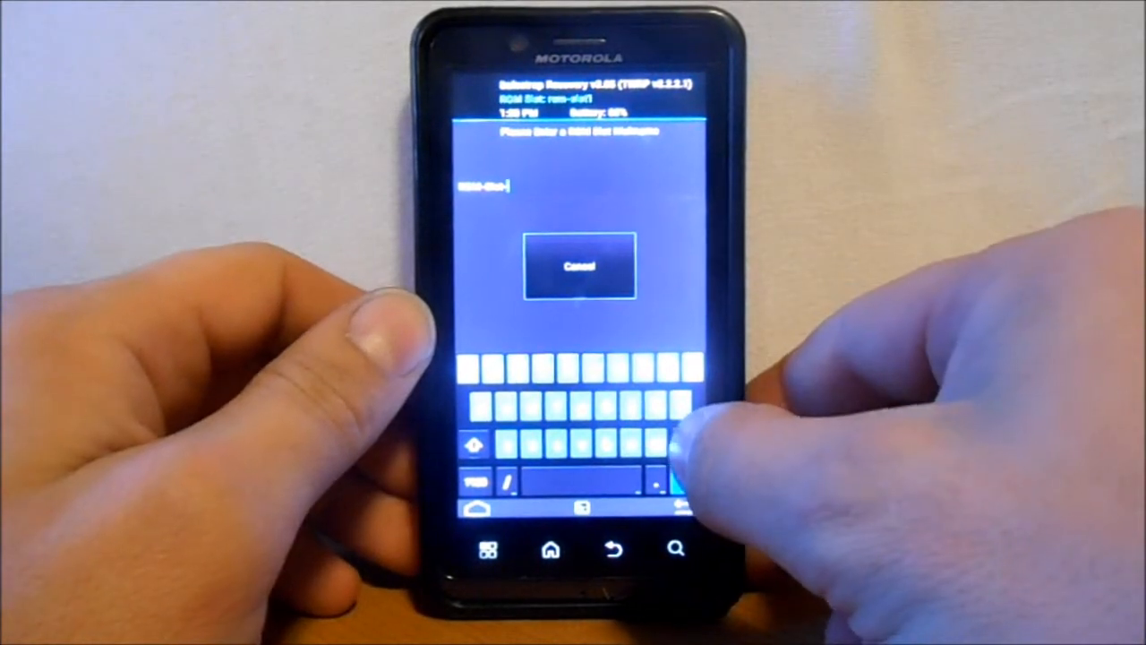
pyautogui.click(685, 446)
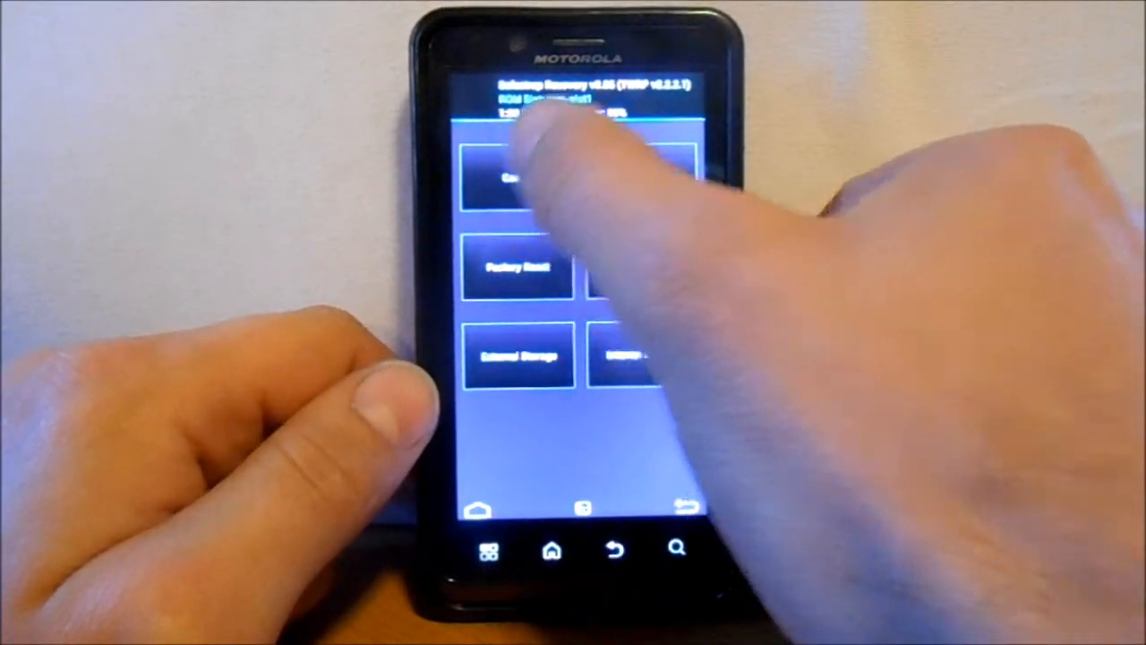
# - Leave the Wipe menu and go back to the recovery main menu
pyautogui.click(515, 179)
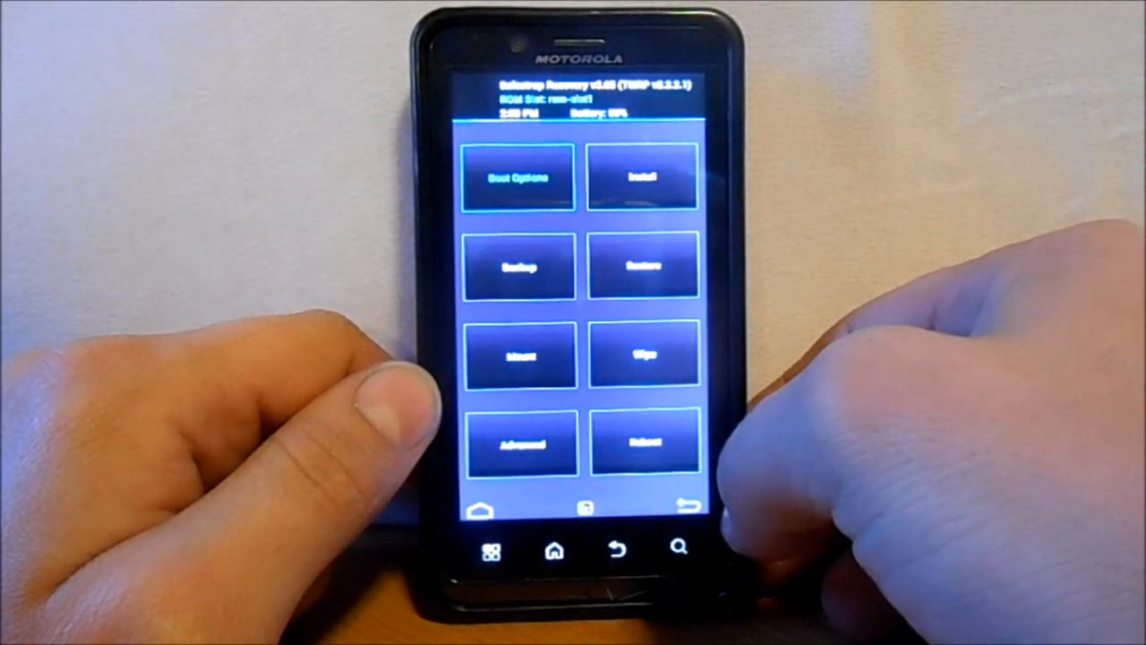
# - Open Install and scroll internal storage to the folder with the gapps and stock zips
pyautogui.click(640, 177)
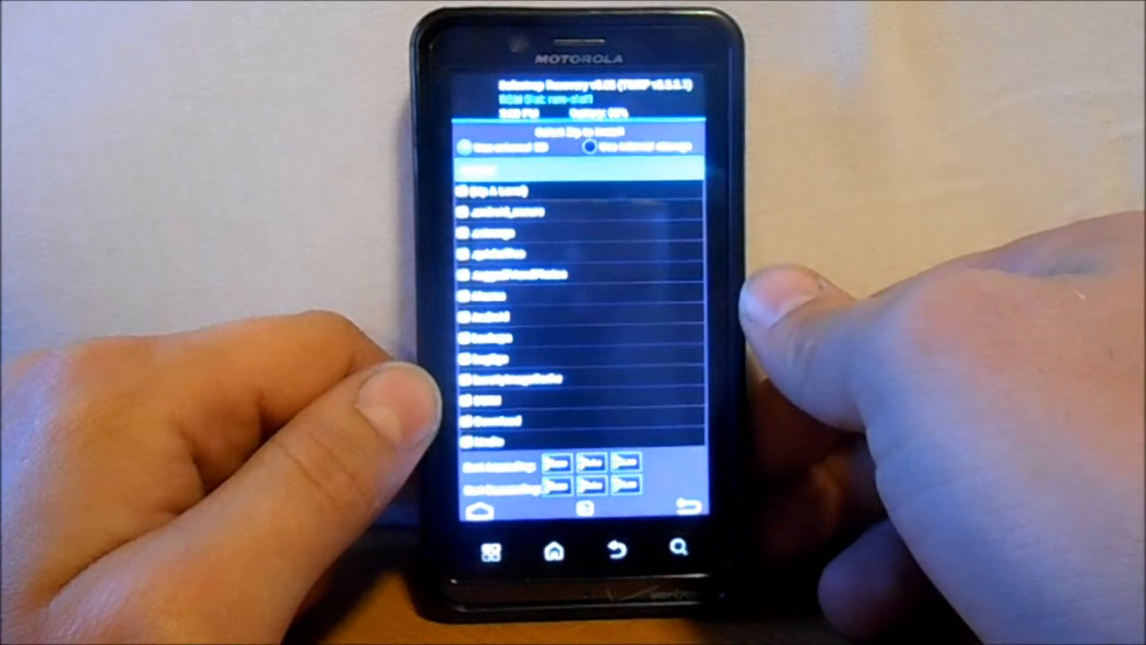
pyautogui.scroll(-3)
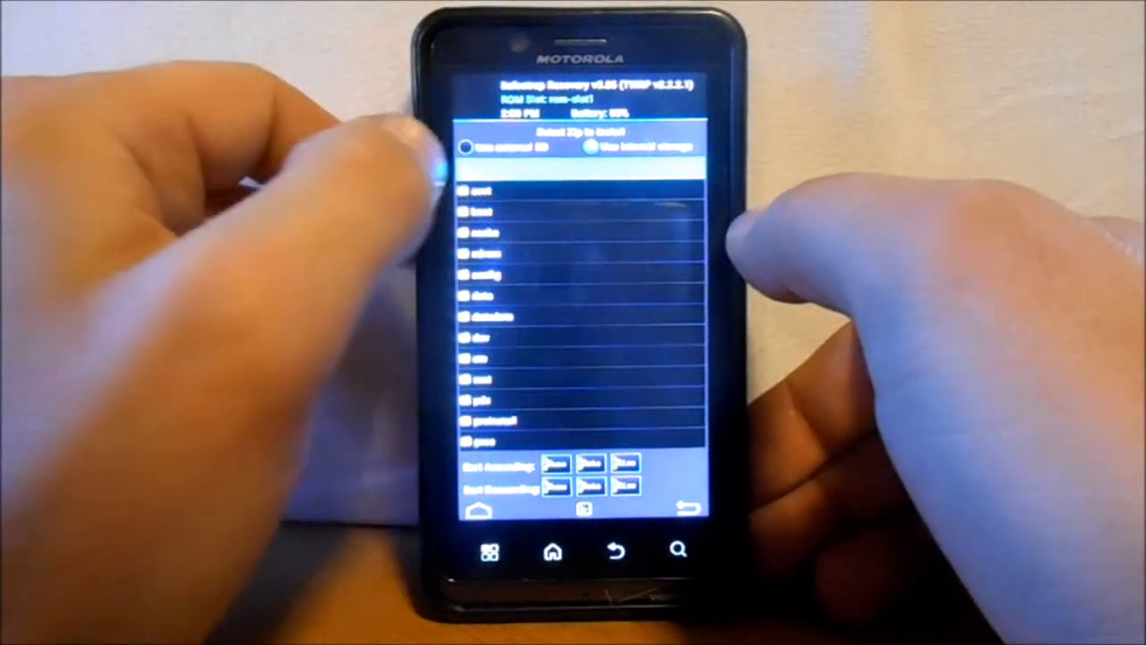
pyautogui.scroll(-3)
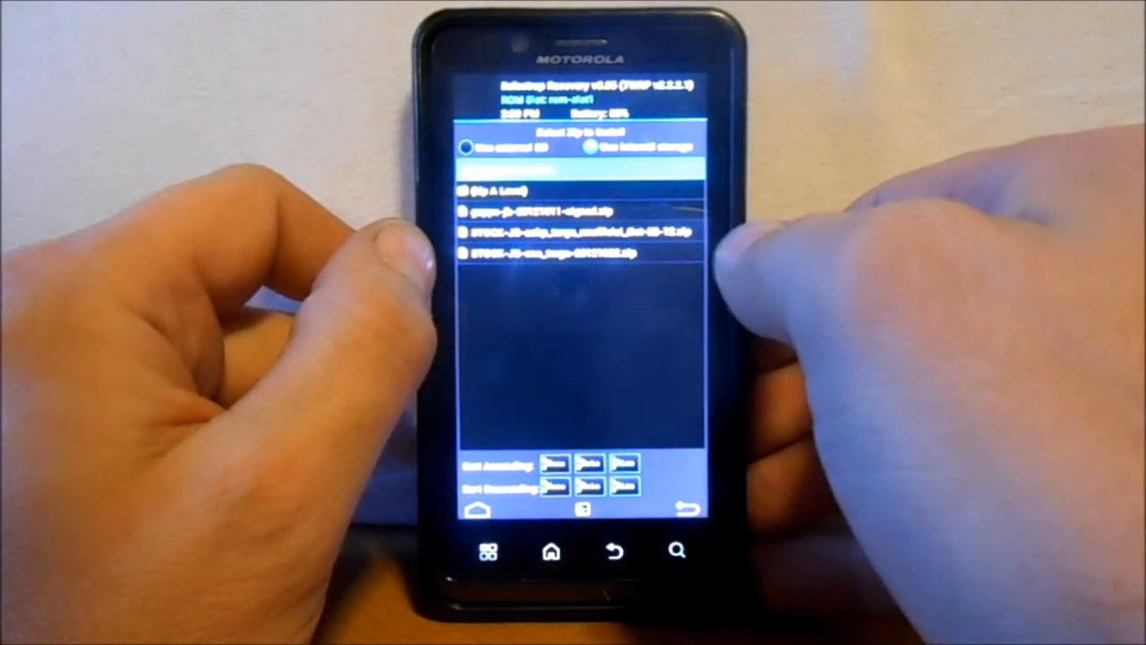
# - Select the STOCK-JB zip and swipe to confirm flashing it
pyautogui.click(565, 251)
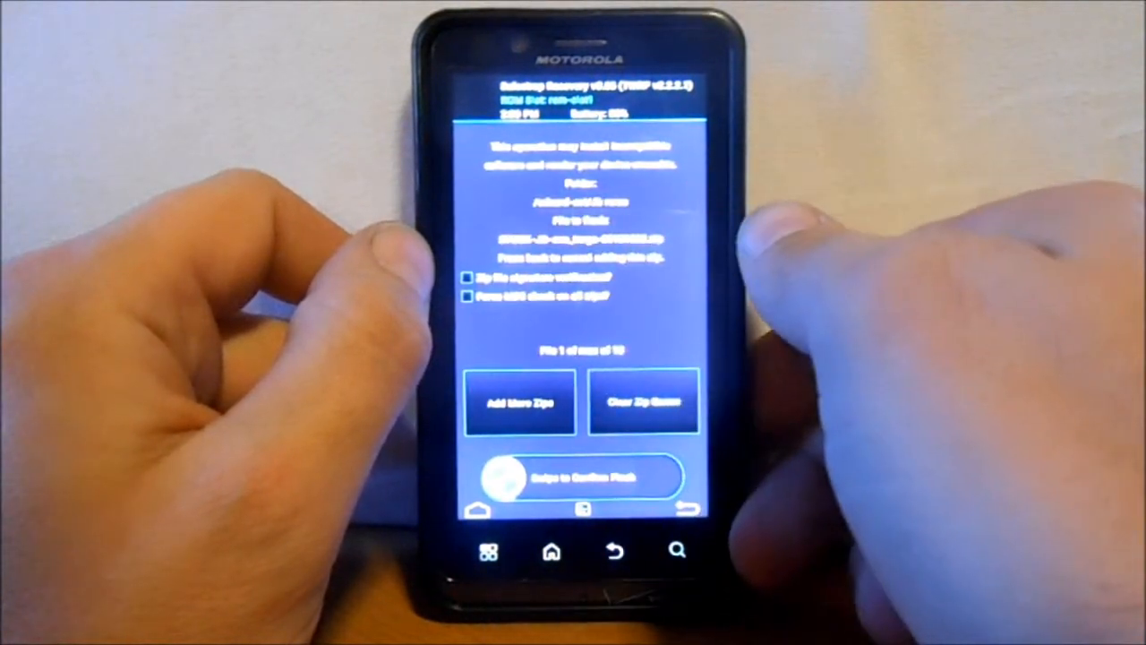
pyautogui.moveTo(506, 476); pyautogui.dragTo(663, 476)
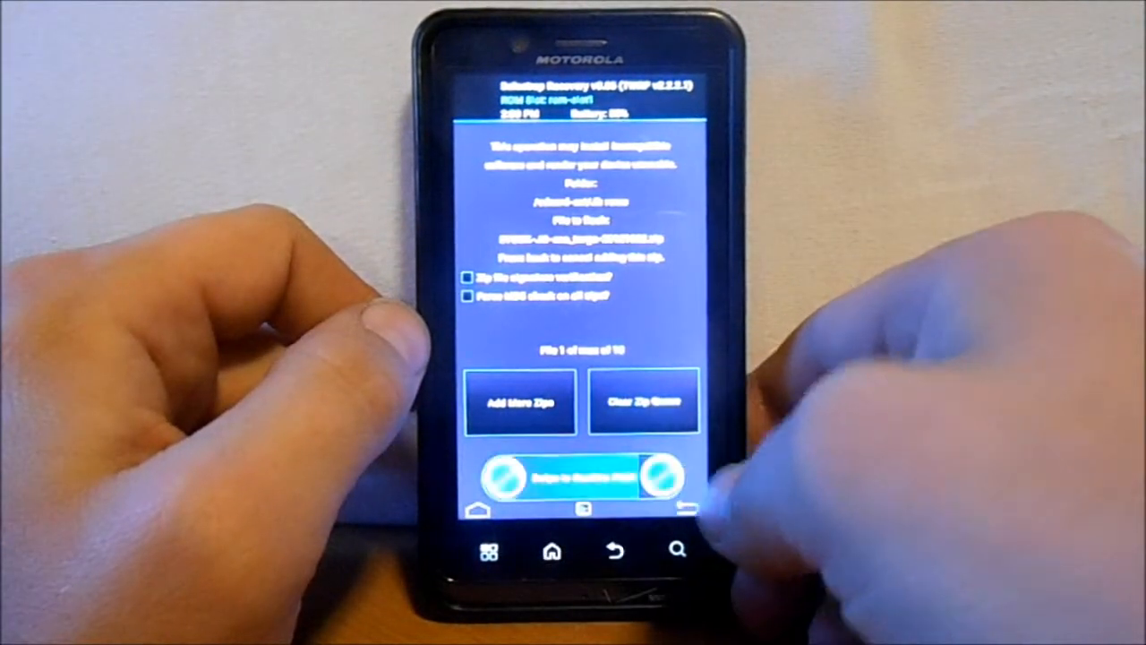
pyautogui.moveTo(510, 477); pyautogui.dragTo(662, 477)
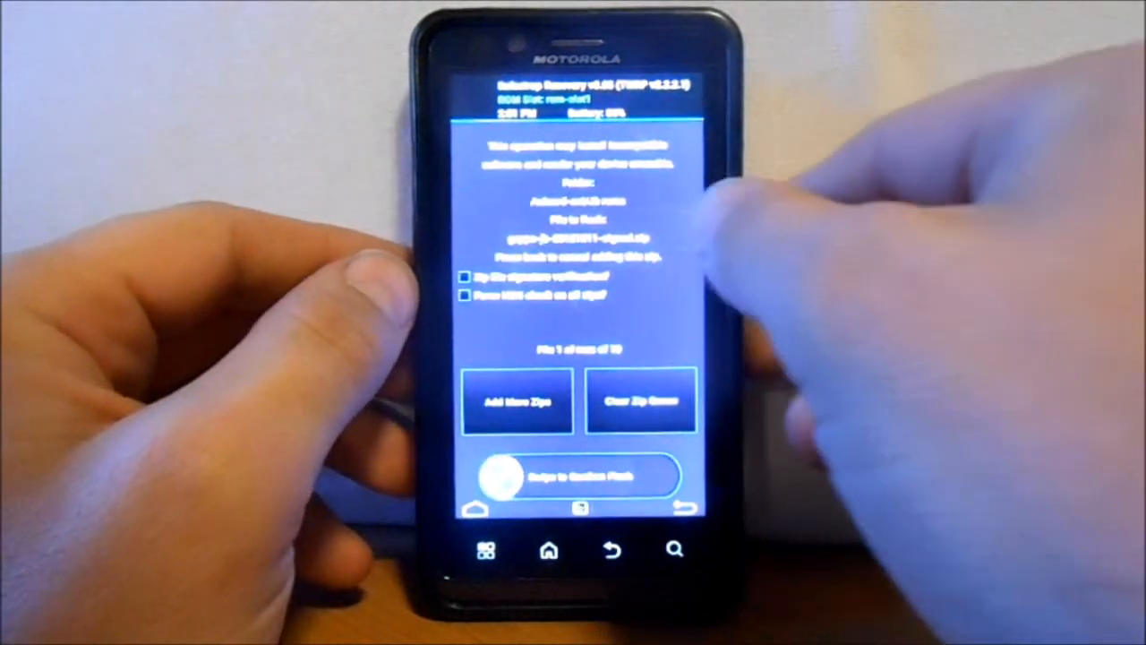
# - Swipe to flash the Android 4.1.2 gapps zip until Zip Install Complete appears
pyautogui.moveTo(502, 474); pyautogui.dragTo(645, 475)
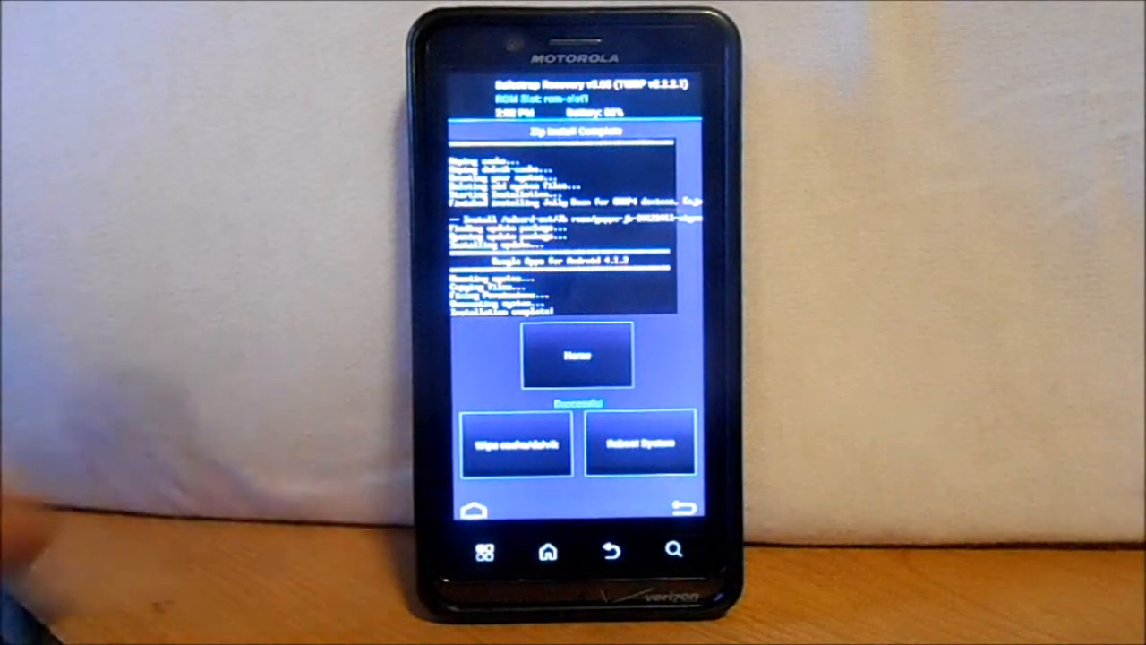
pyautogui.click(639, 444)
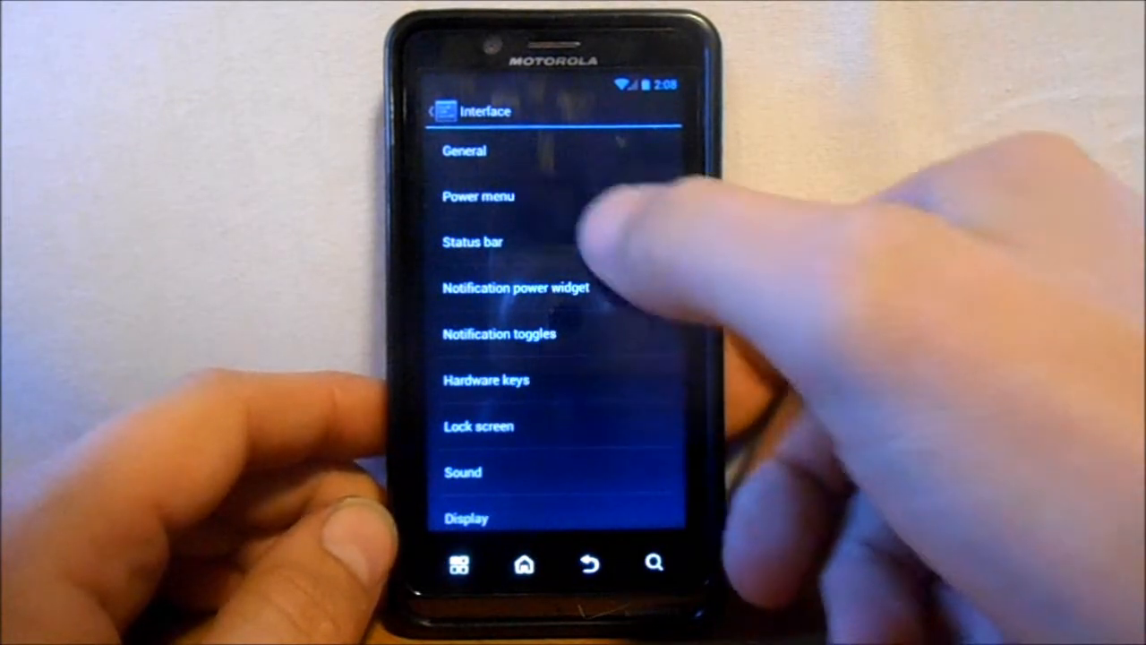
# - Cancel the battery bar location dialog, browse the clock options, and return to Interface
pyautogui.click(473, 242)
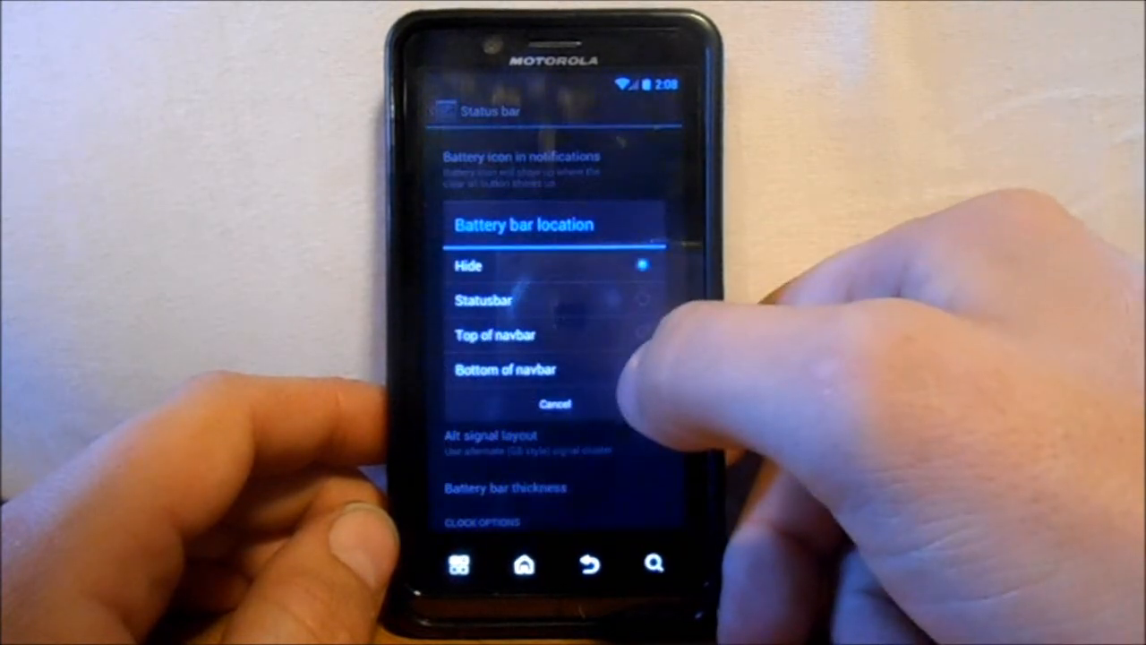
pyautogui.click(496, 334)
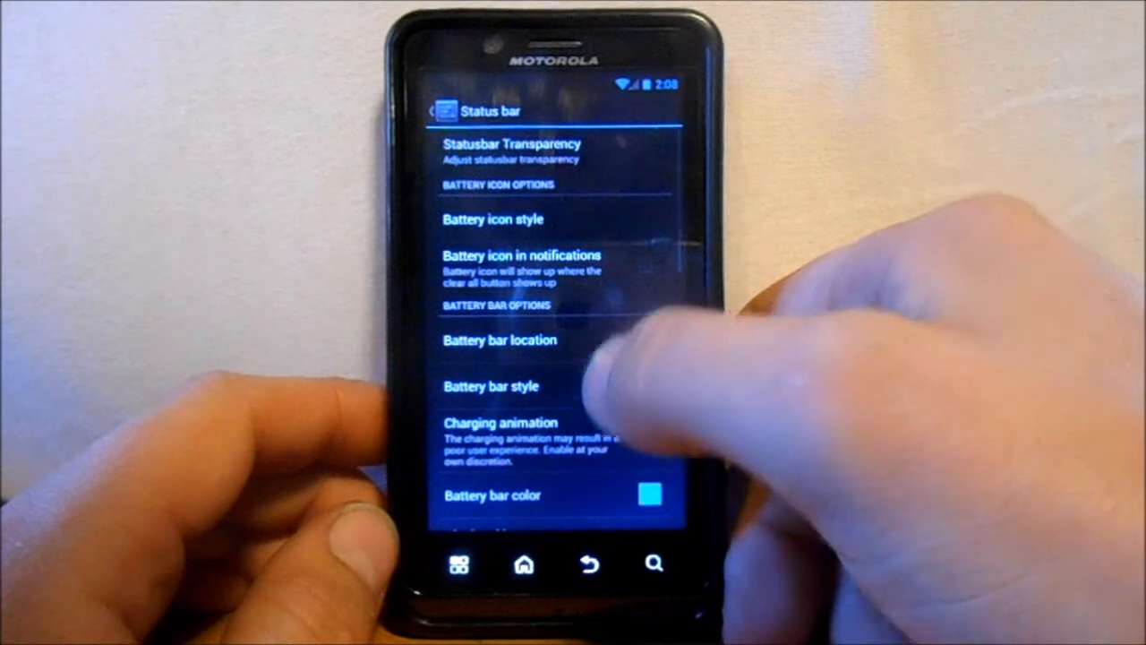
pyautogui.click(492, 219)
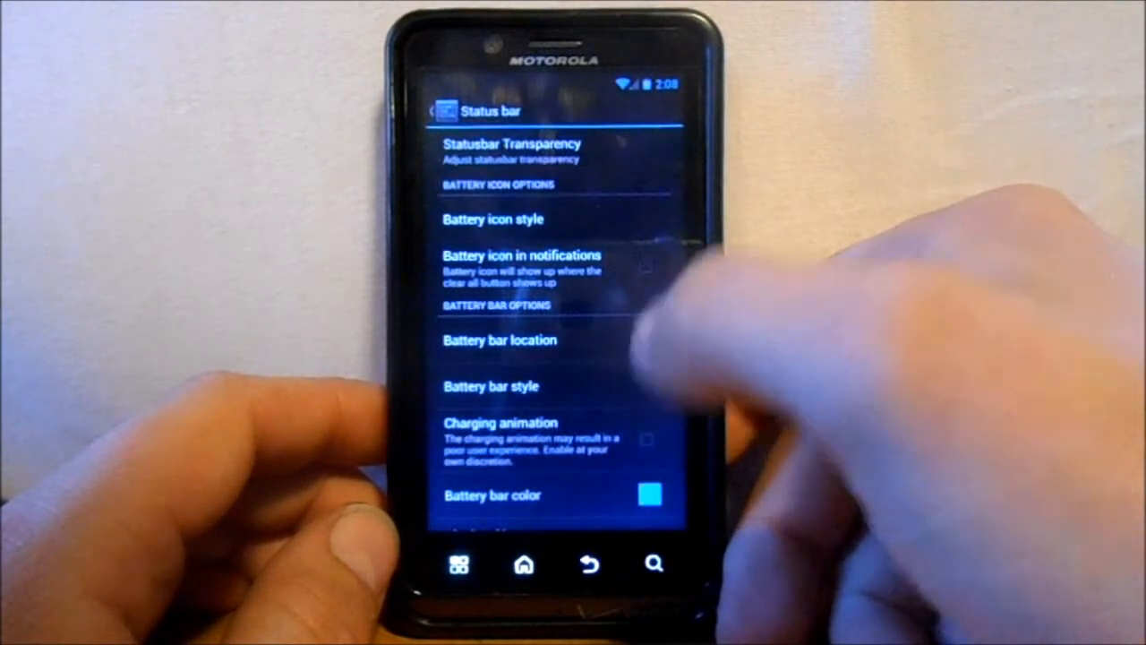
pyautogui.click(491, 219)
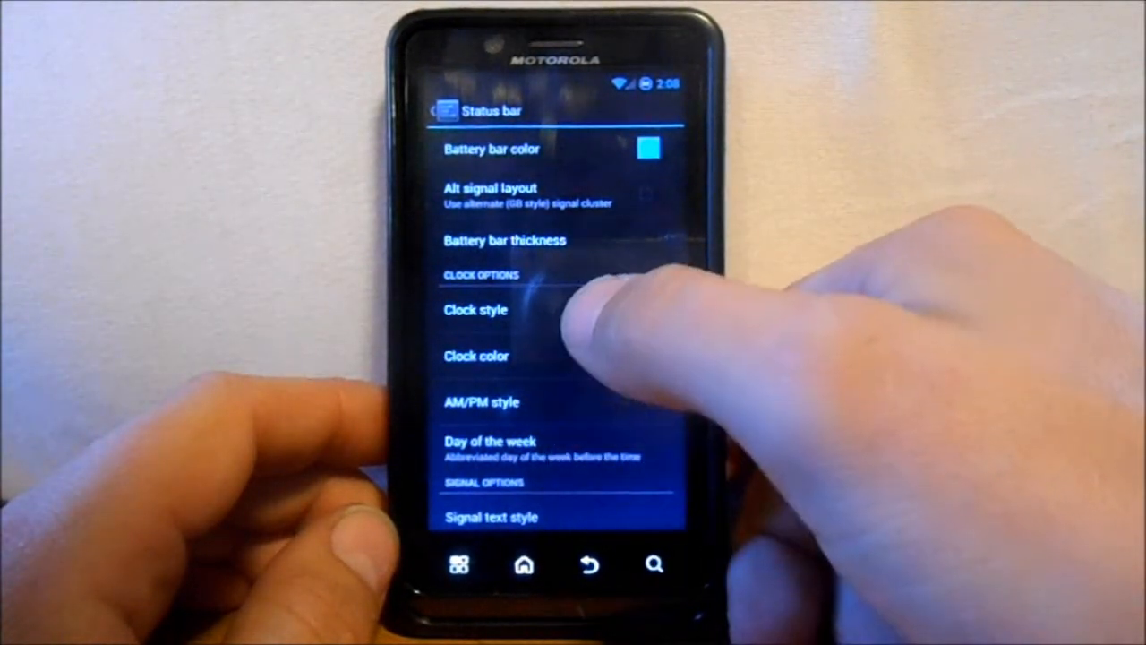
pyautogui.click(475, 309)
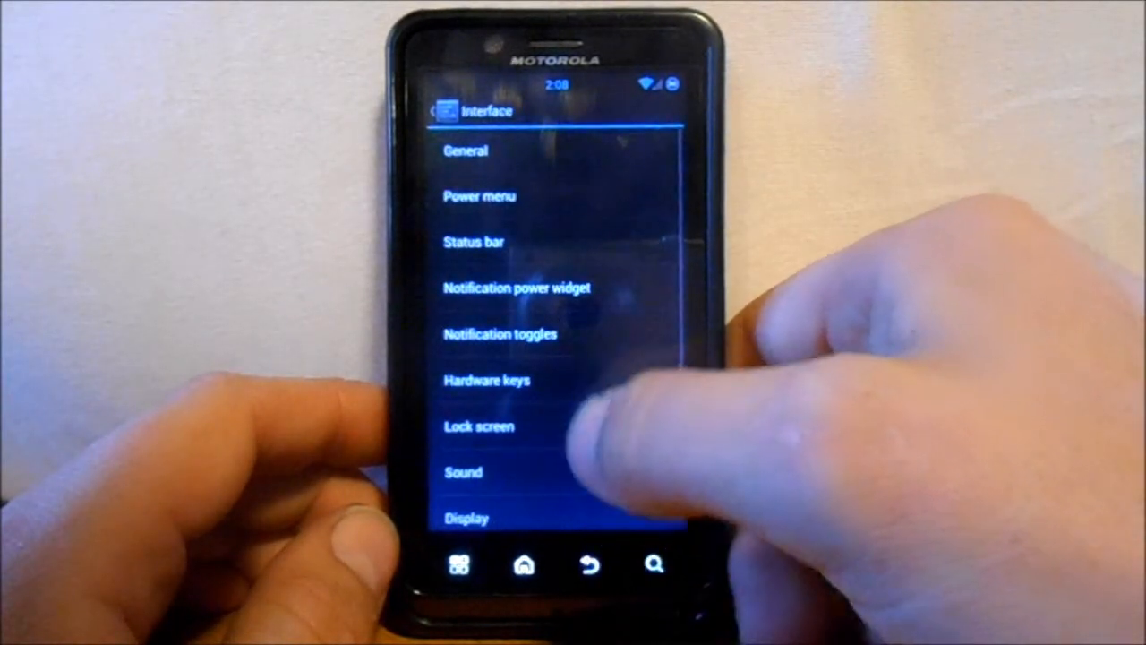
# - Open the Notification toggles entry from the Interface settings list
pyautogui.click(479, 196)
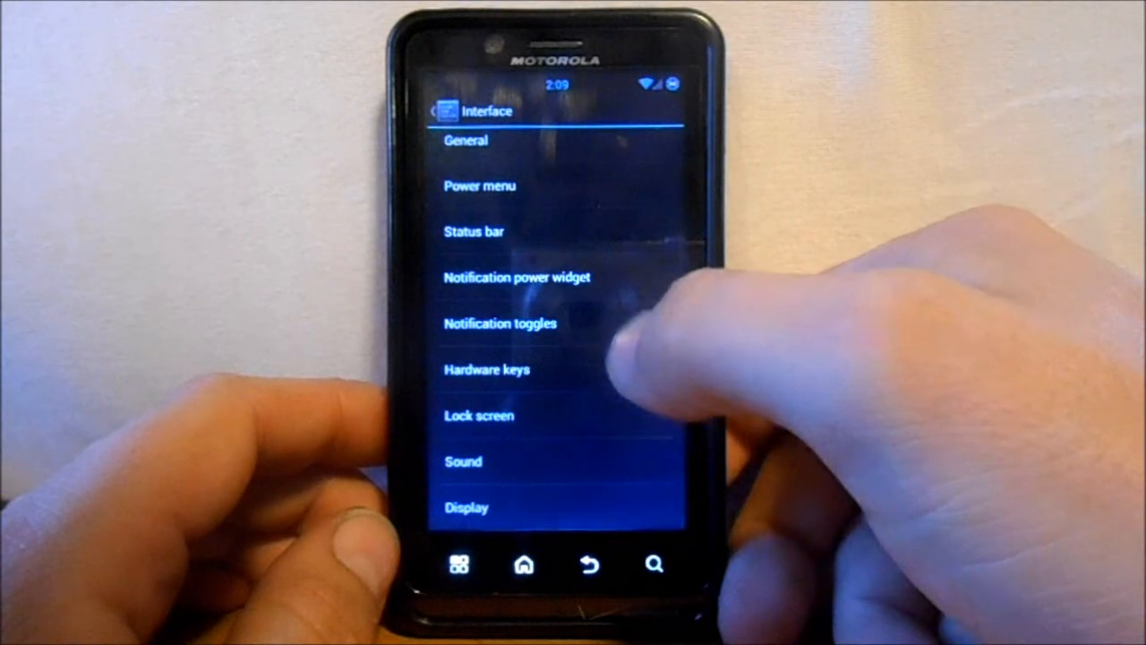
pyautogui.click(499, 324)
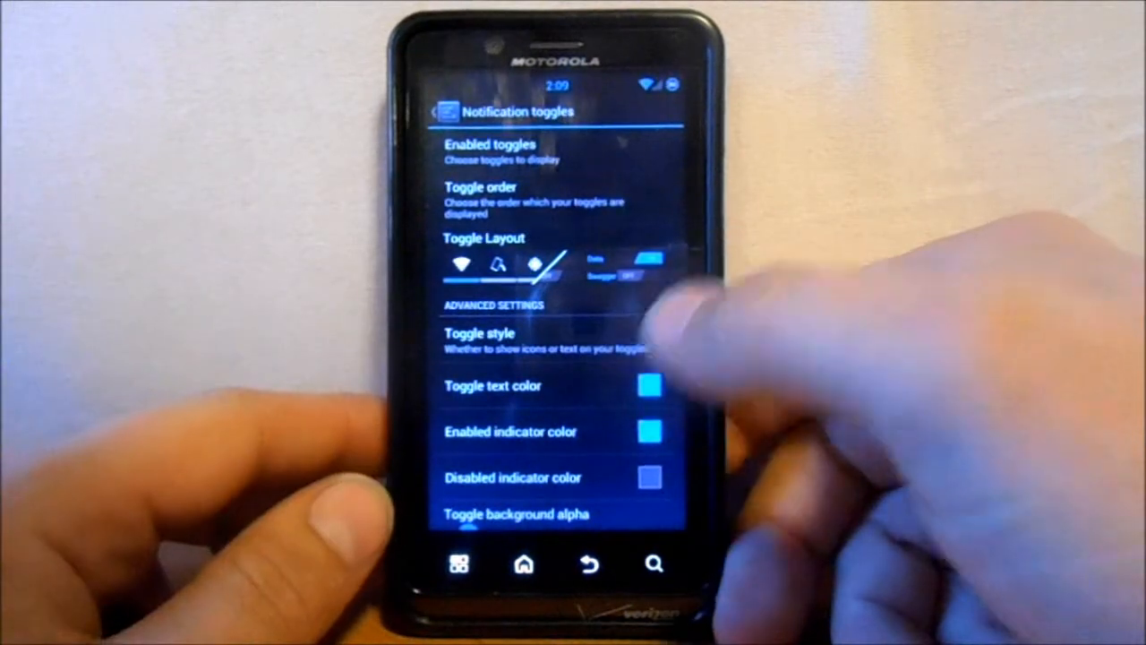
# - Check Bluetooth, GPS, Wi-Fi and Silent under Enabled toggles, close, and return to Interface
pyautogui.click(491, 150)
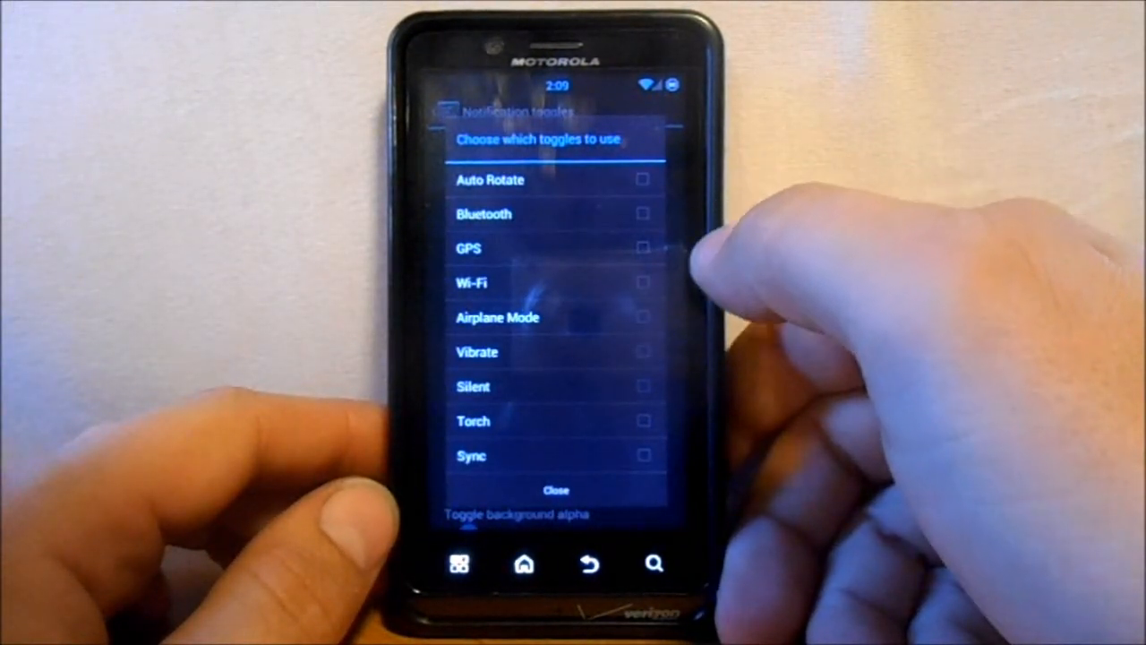
pyautogui.click(643, 282)
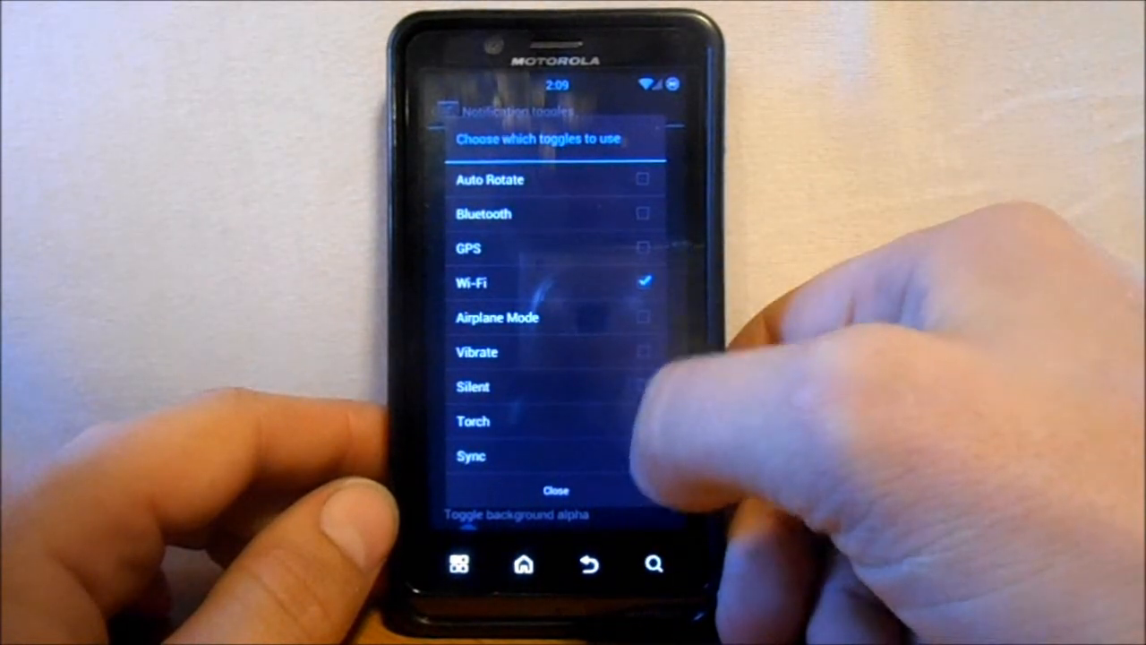
pyautogui.click(643, 214)
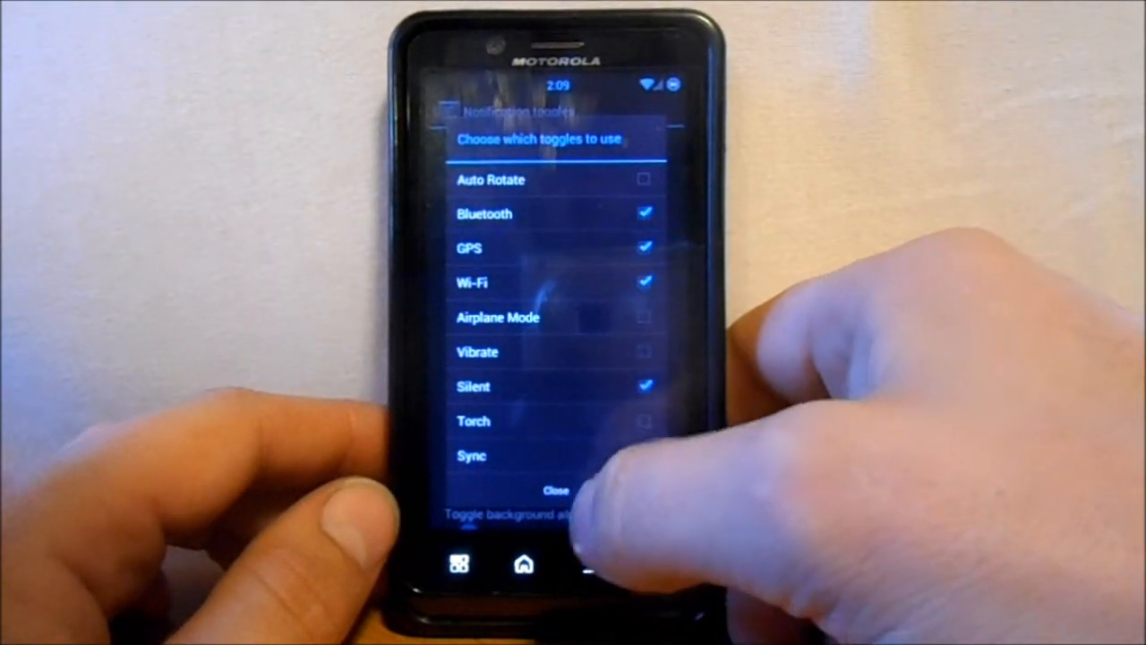
pyautogui.click(555, 490)
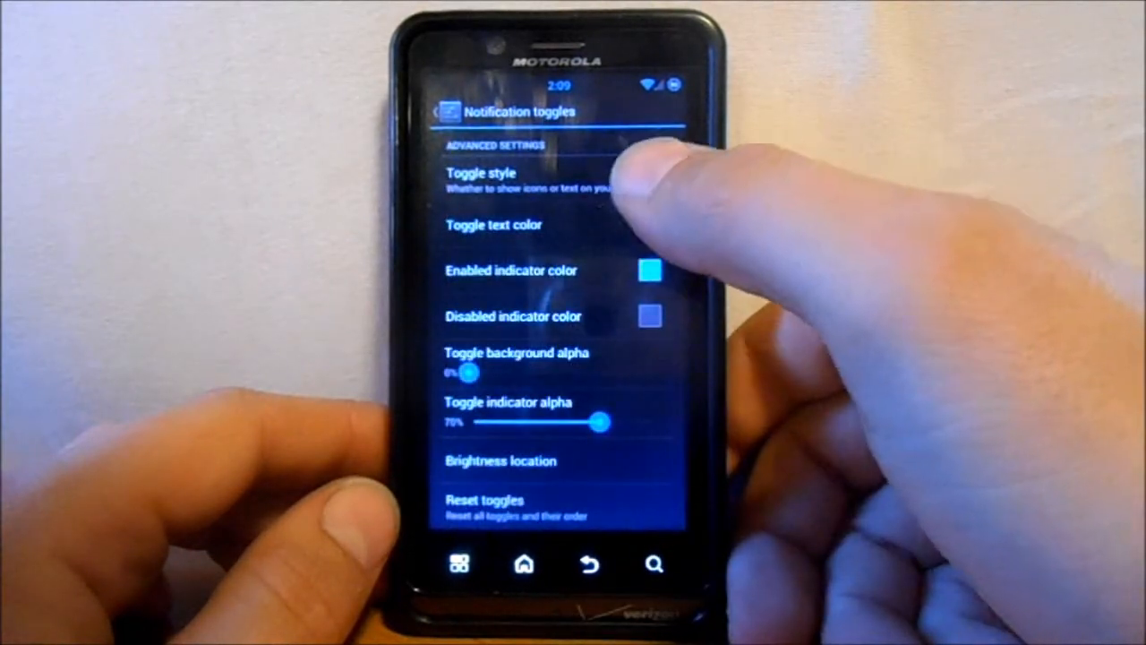
pyautogui.click(589, 565)
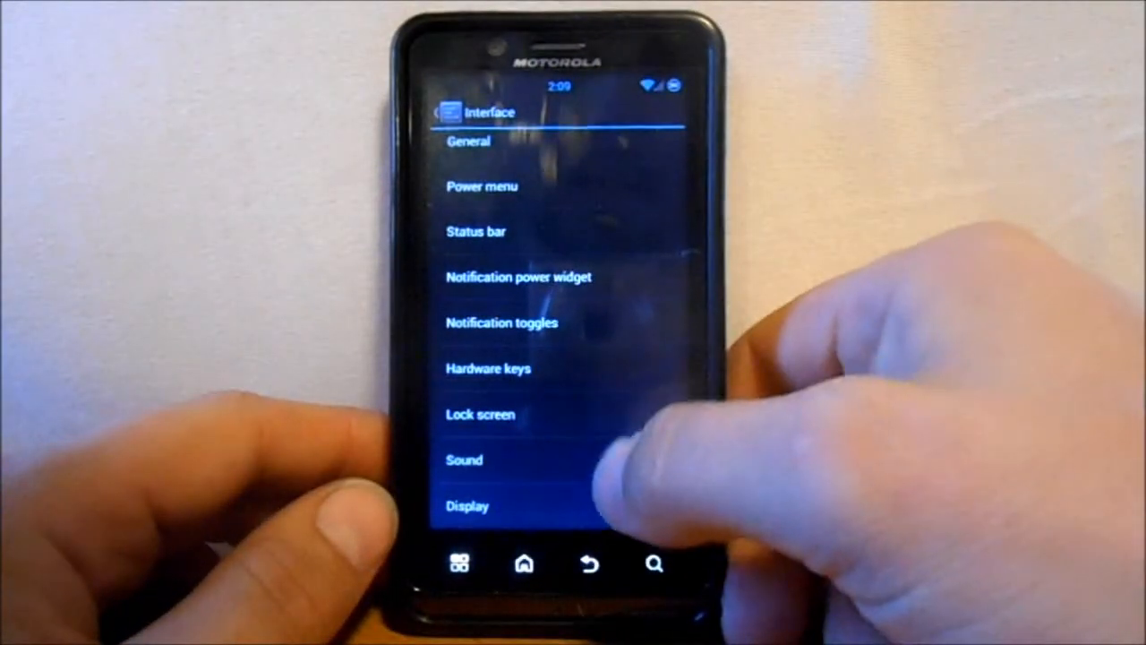
# - Glance at Hardware keys, then scroll through the General interface options
pyautogui.click(488, 368)
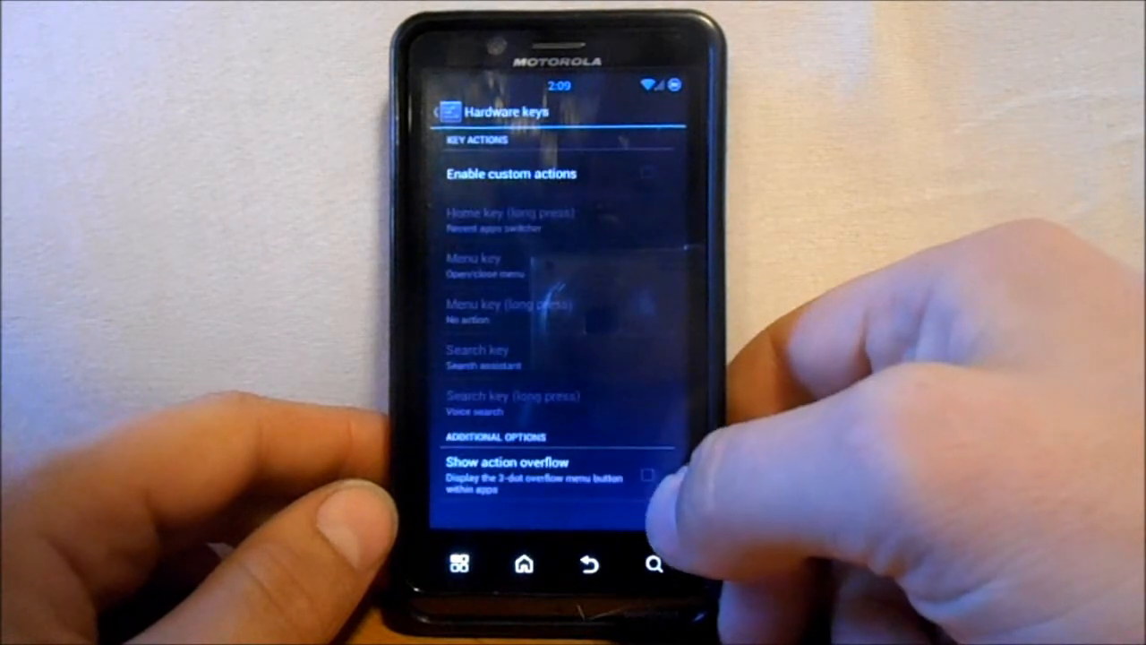
pyautogui.click(649, 173)
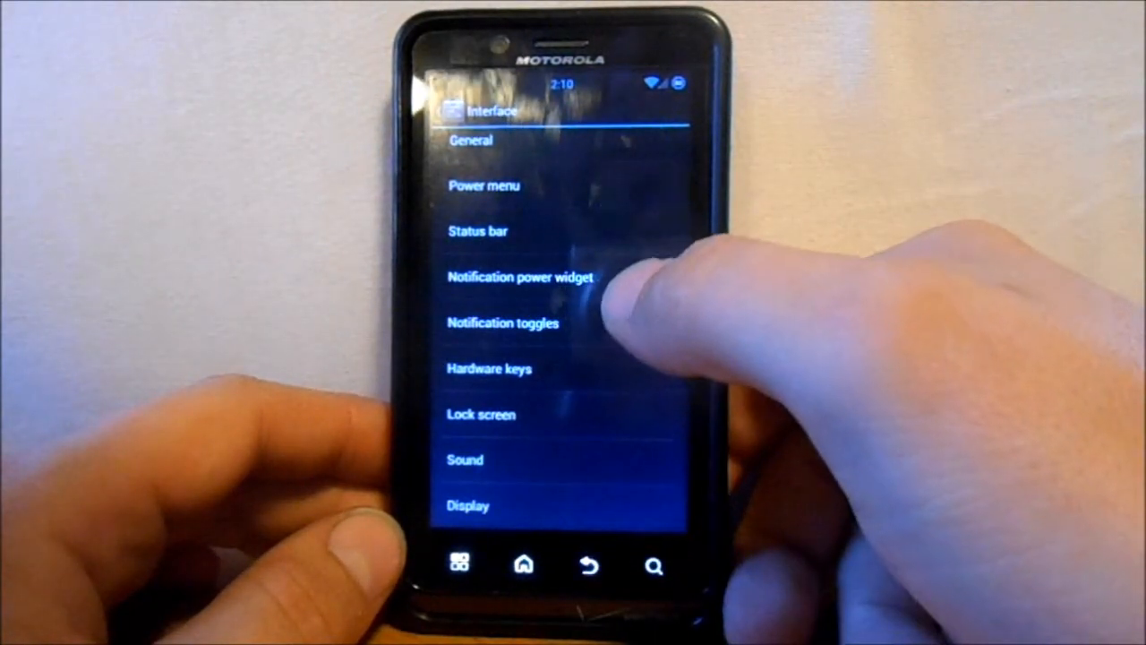
pyautogui.click(478, 230)
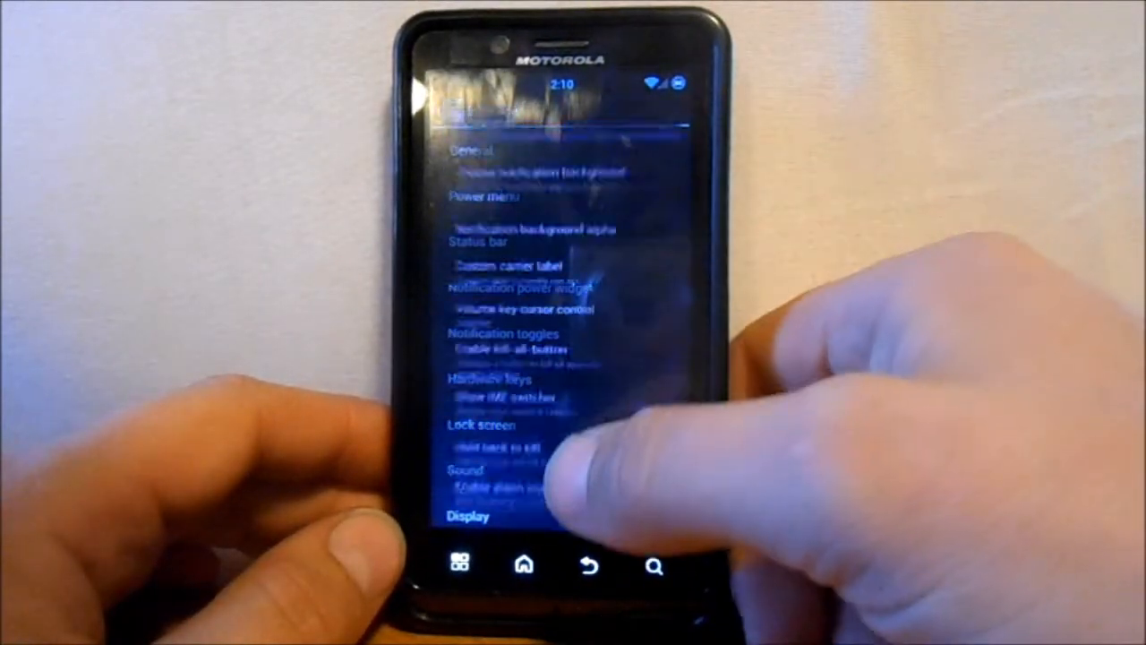
pyautogui.scroll(-3)
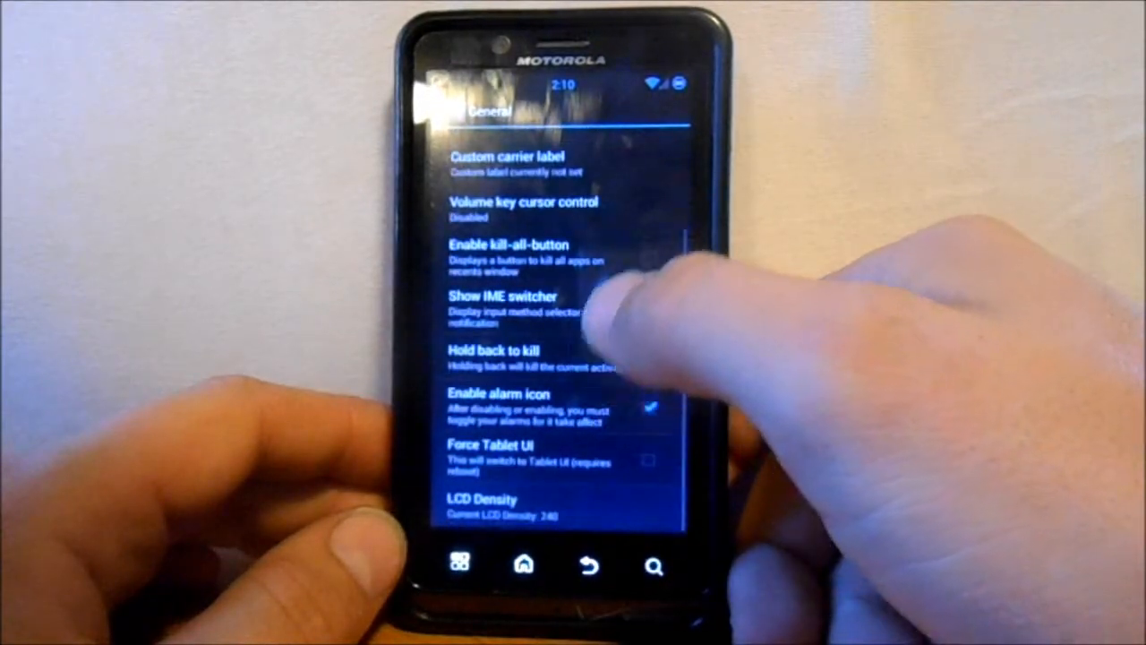
pyautogui.scroll(-3)
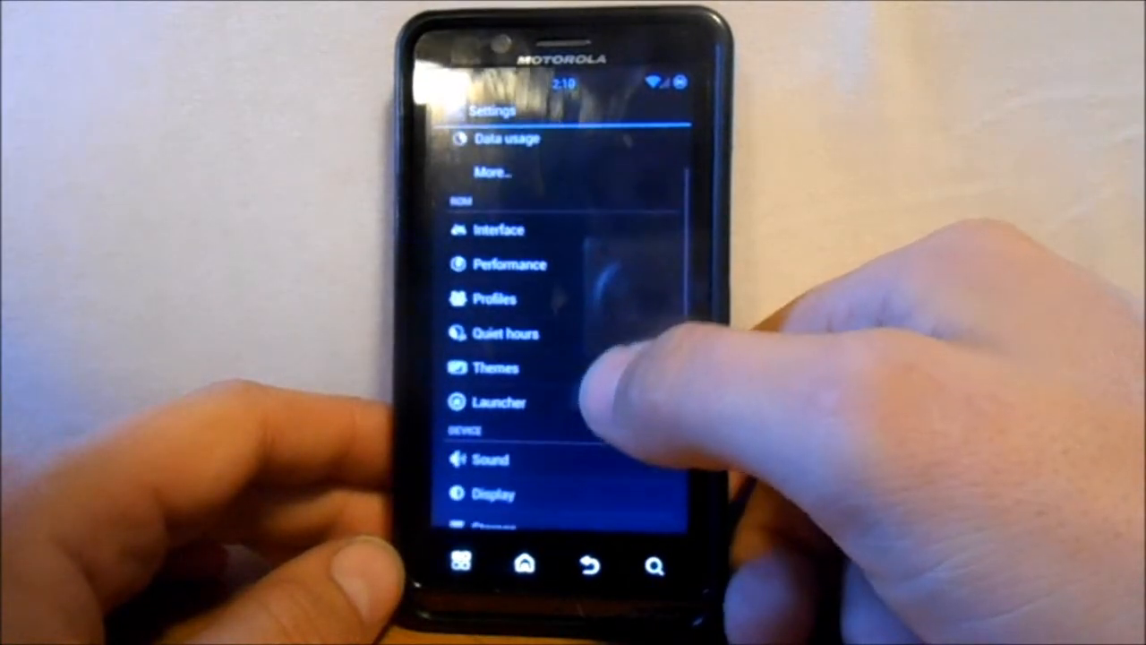
# - Look at Start-Up Tweaks and Kernel controls, then return to the Performance list
pyautogui.click(508, 264)
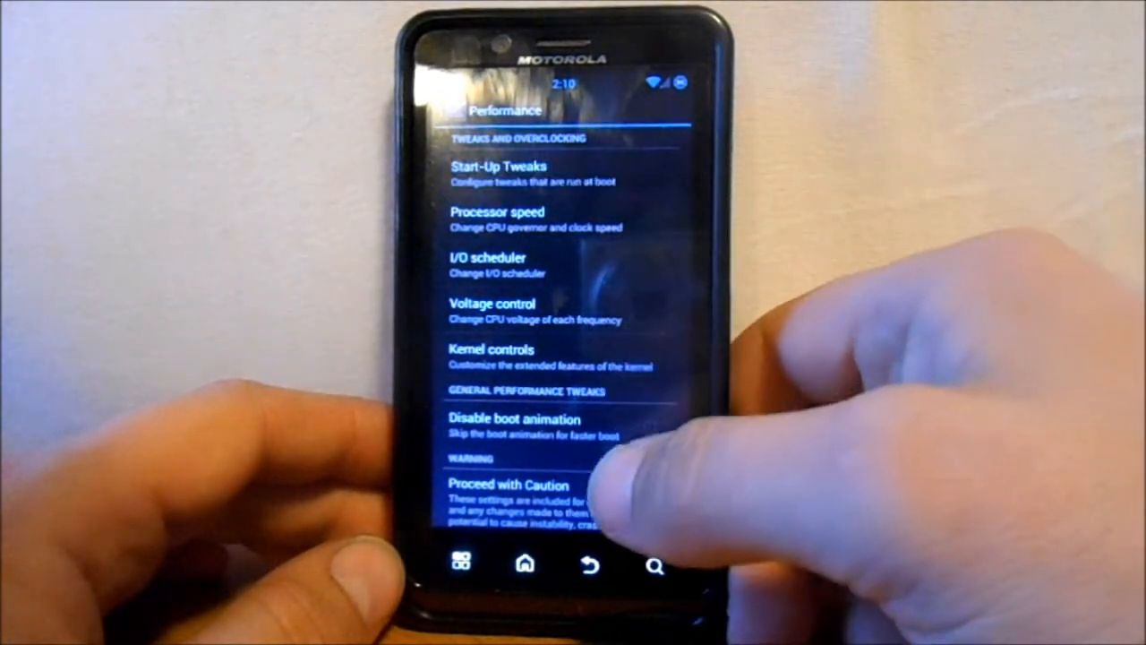
pyautogui.click(498, 172)
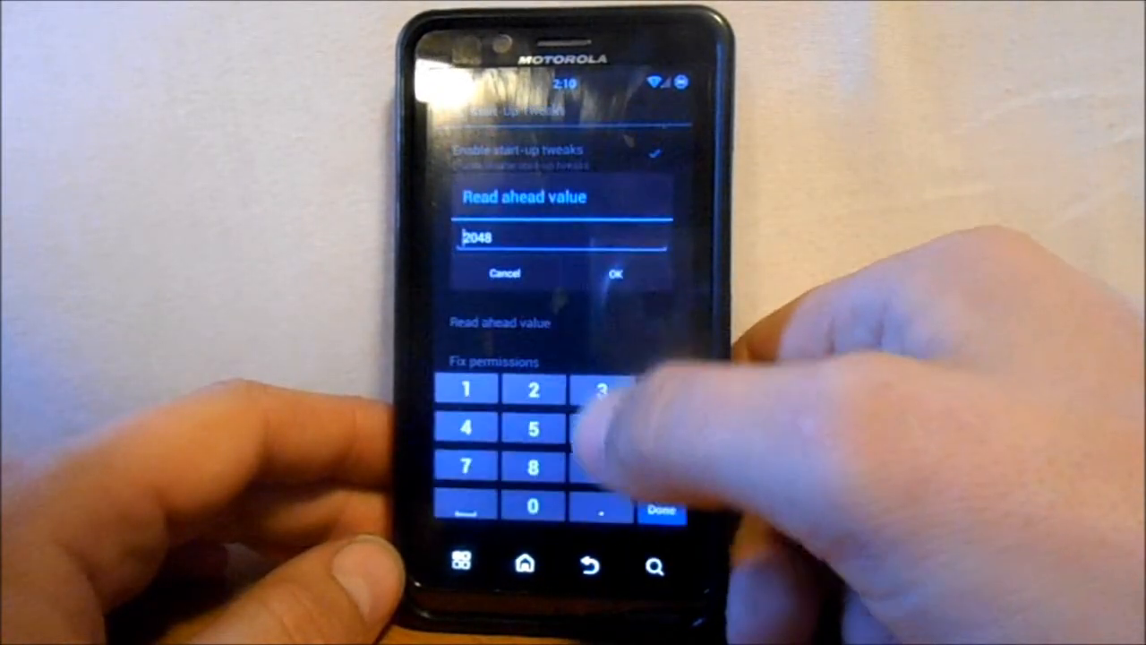
pyautogui.click(615, 273)
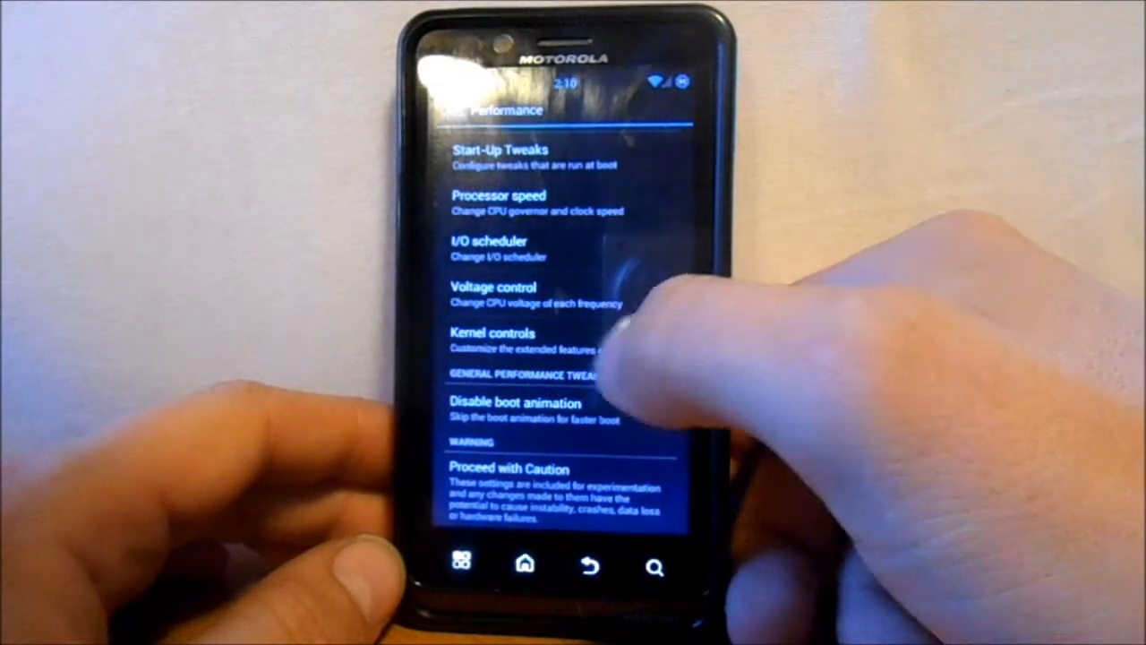
pyautogui.click(502, 332)
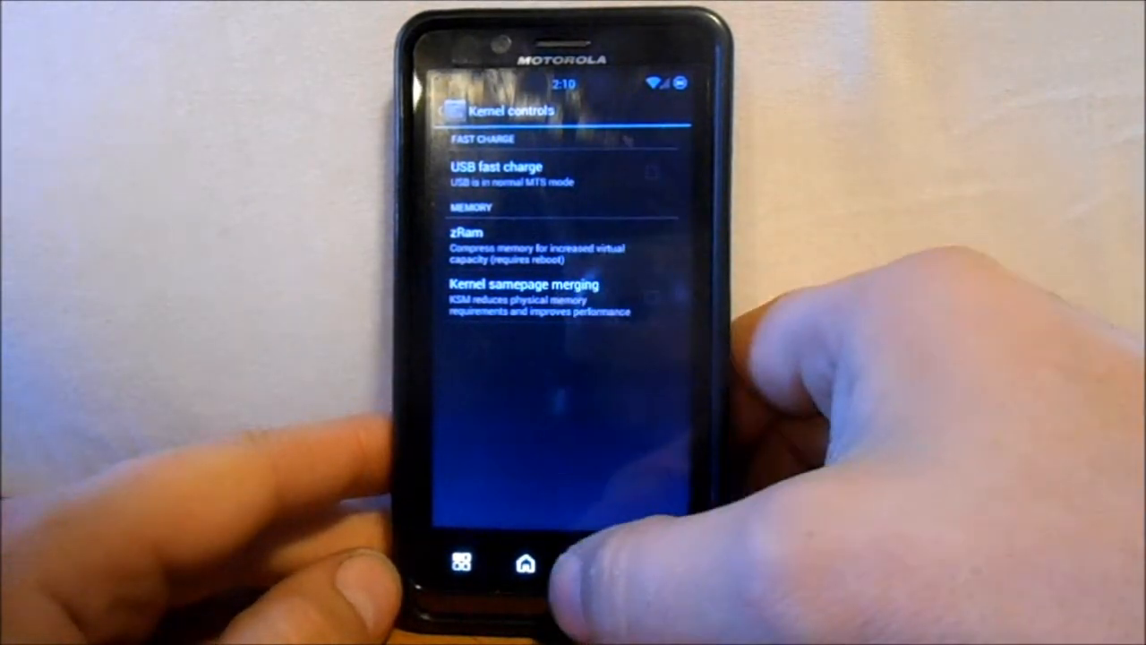
pyautogui.click(589, 564)
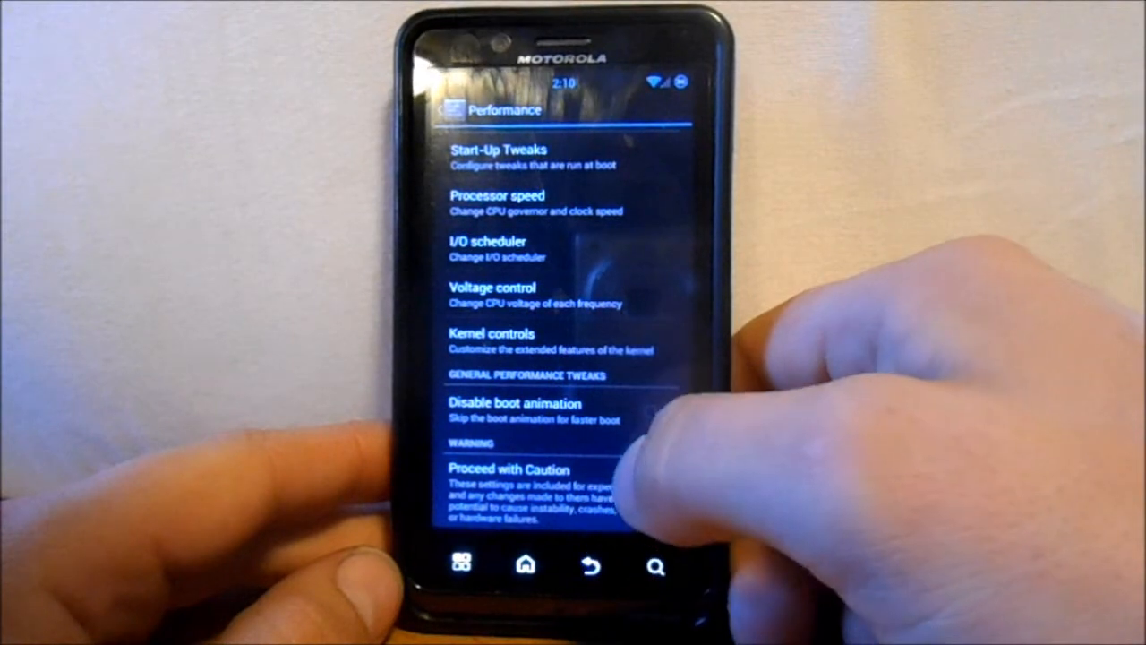
# - View the 1200 MHz maximum CPU frequency in Processor speed, cancelling without changes
pyautogui.scroll(-3)
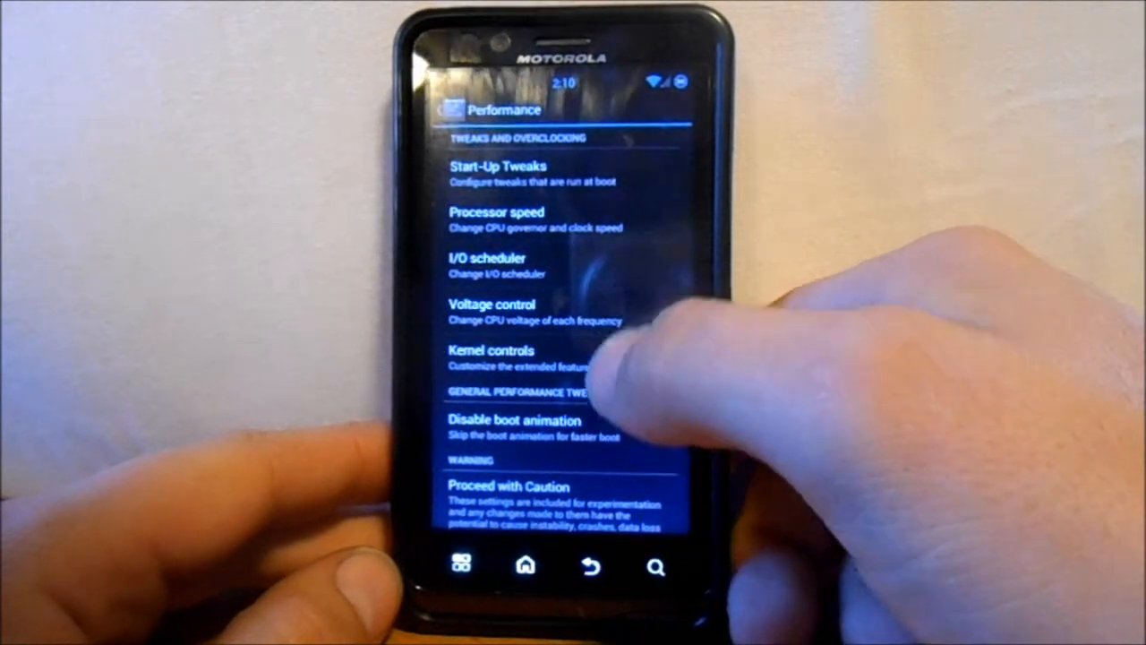
pyautogui.click(495, 221)
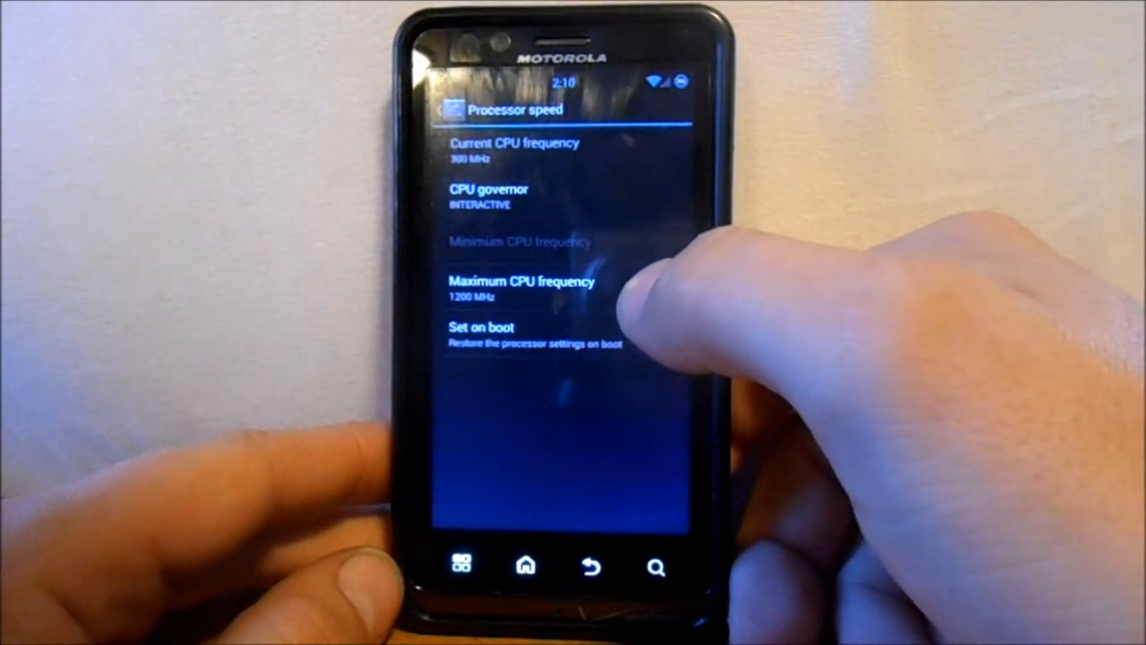
pyautogui.click(522, 281)
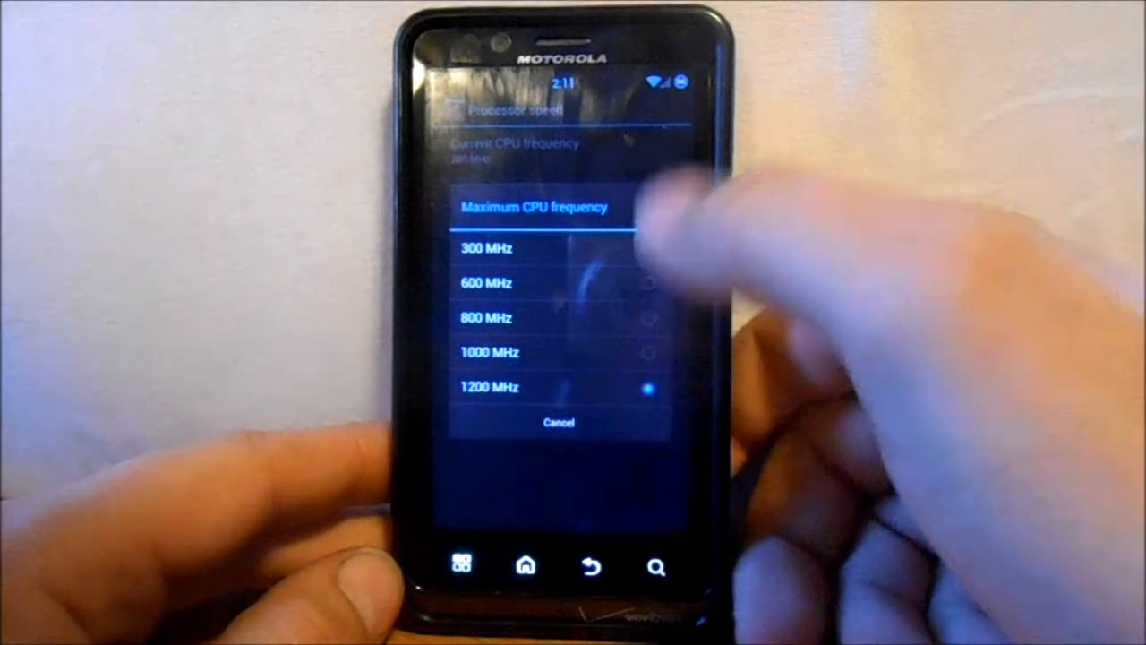
pyautogui.click(489, 386)
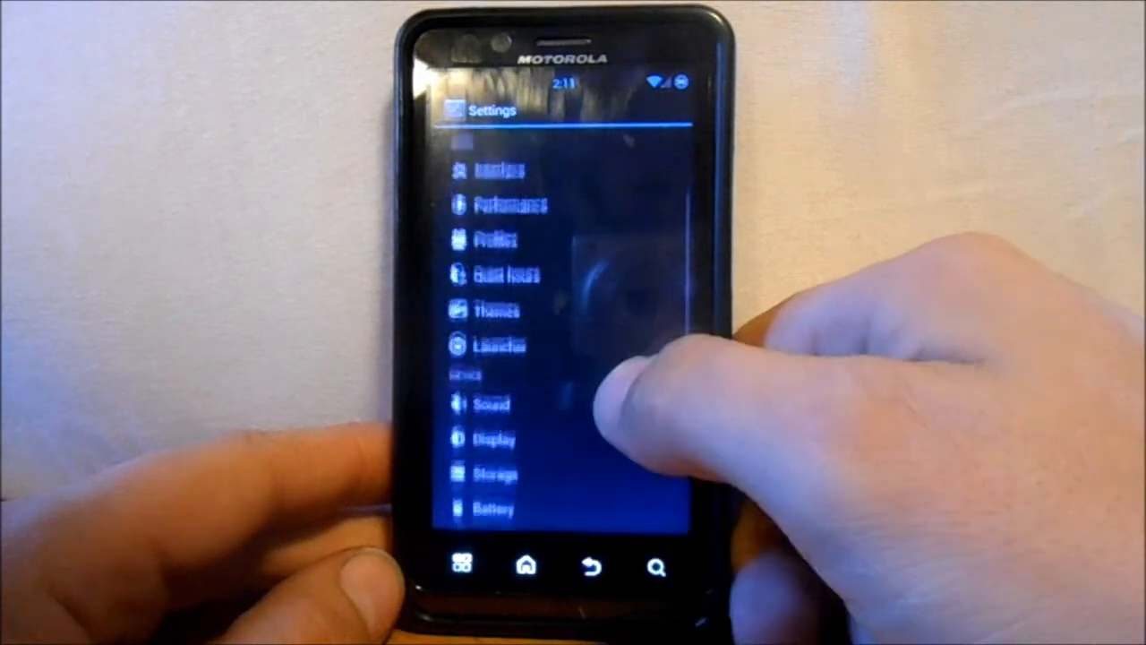
# - Go to the home screen and dismiss the 'Gallery has stopped' message
pyautogui.scroll(-3)
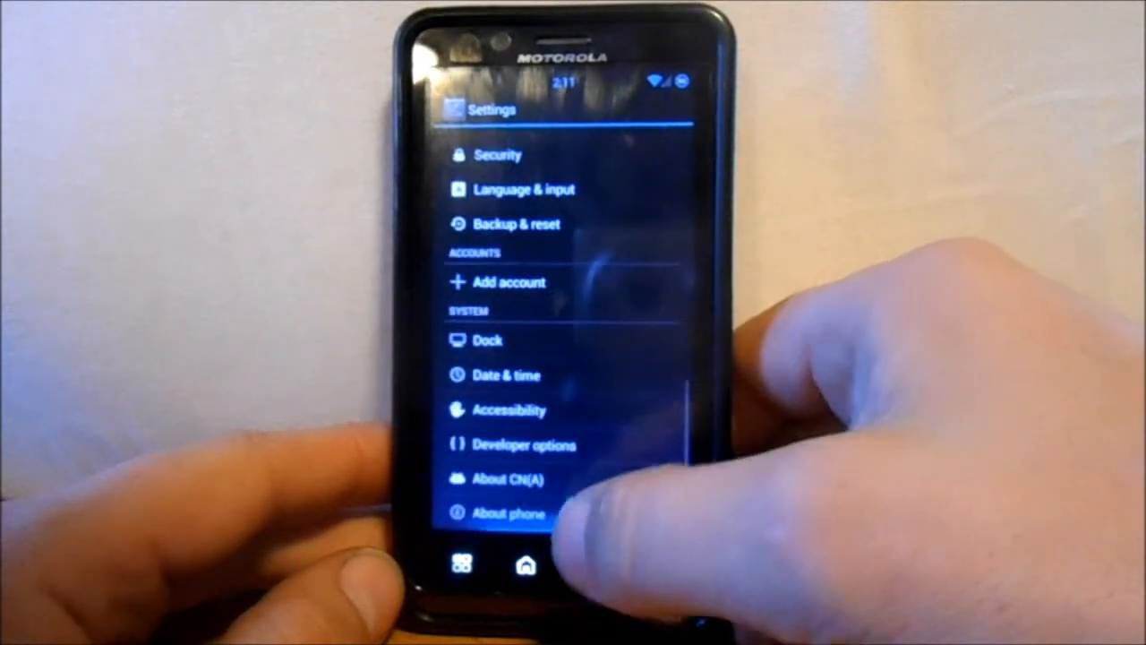
pyautogui.click(508, 515)
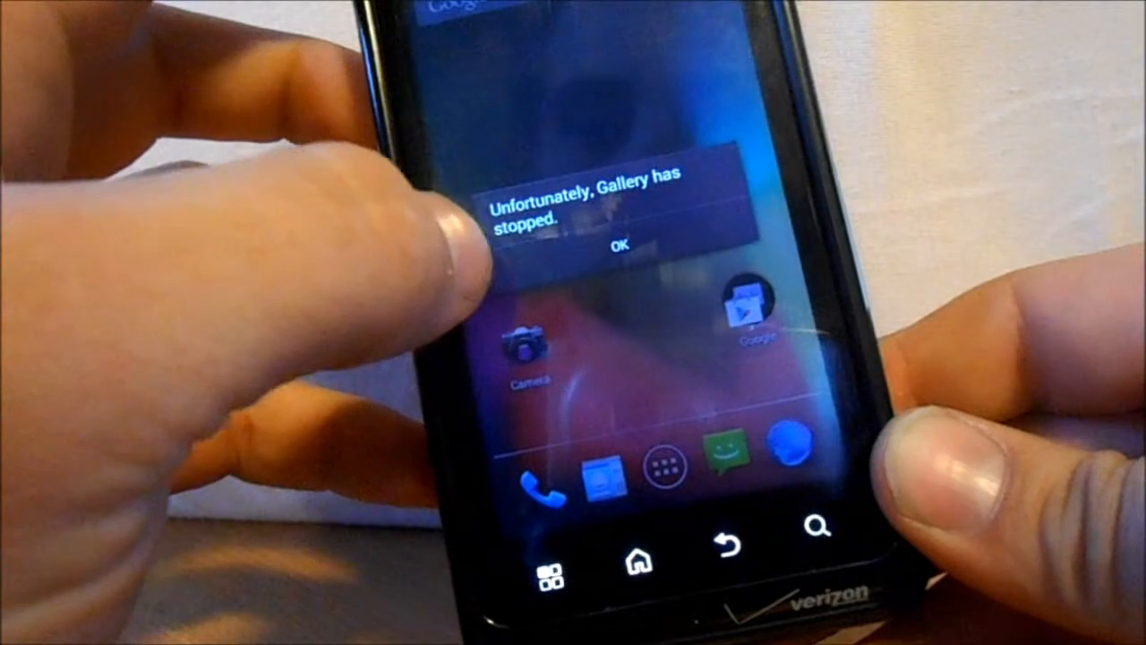
pyautogui.click(614, 246)
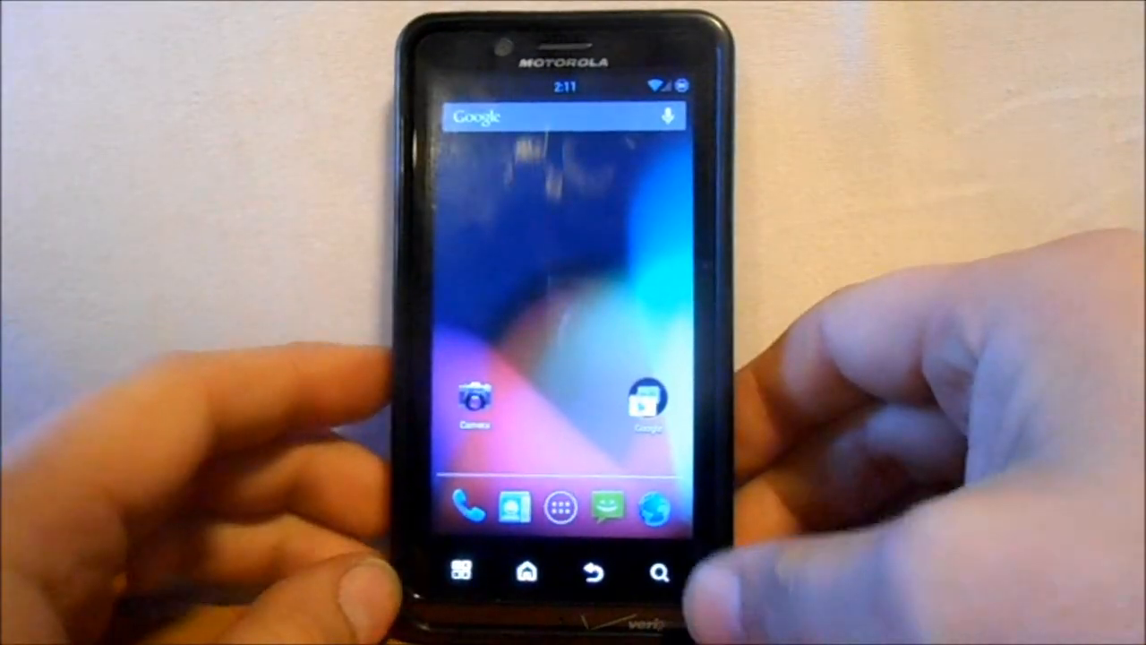
# - Dismiss the Gallery error, browse the Widgets list, and bring up the power menu
pyautogui.click(648, 402)
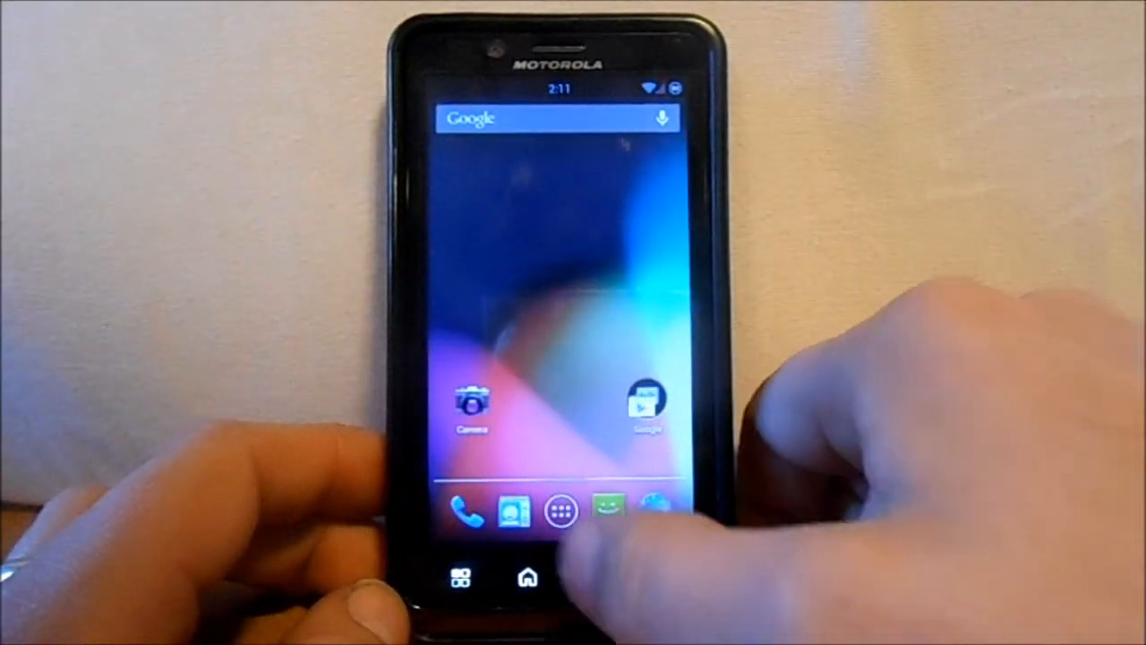
pyautogui.click(559, 511)
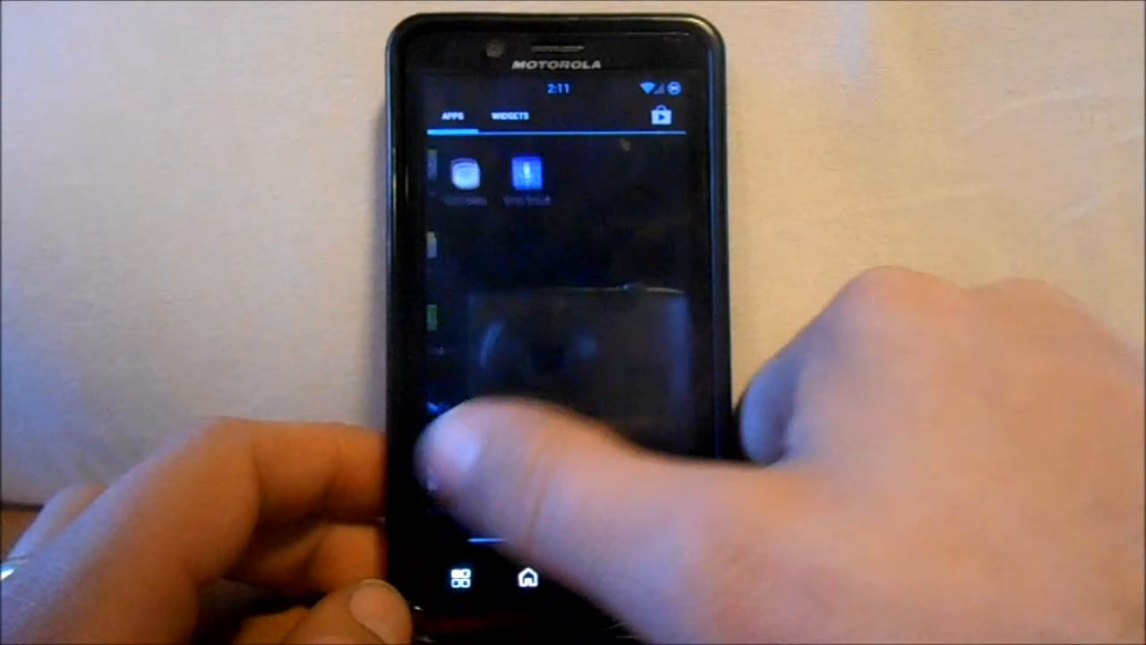
pyautogui.click(511, 116)
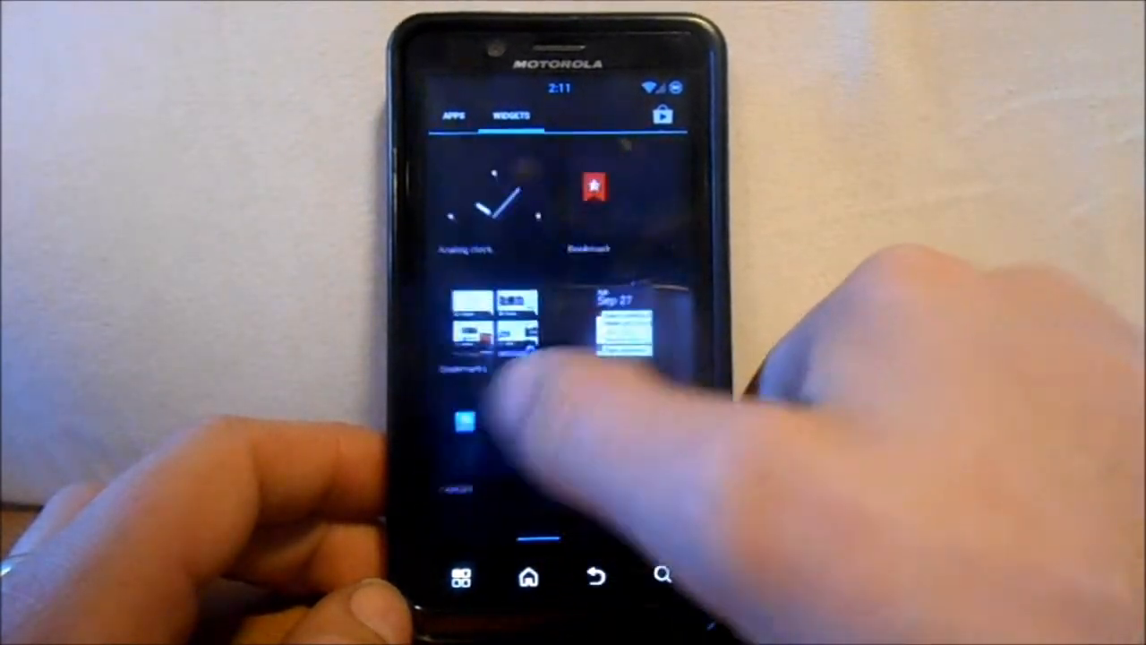
pyautogui.scroll(-3)
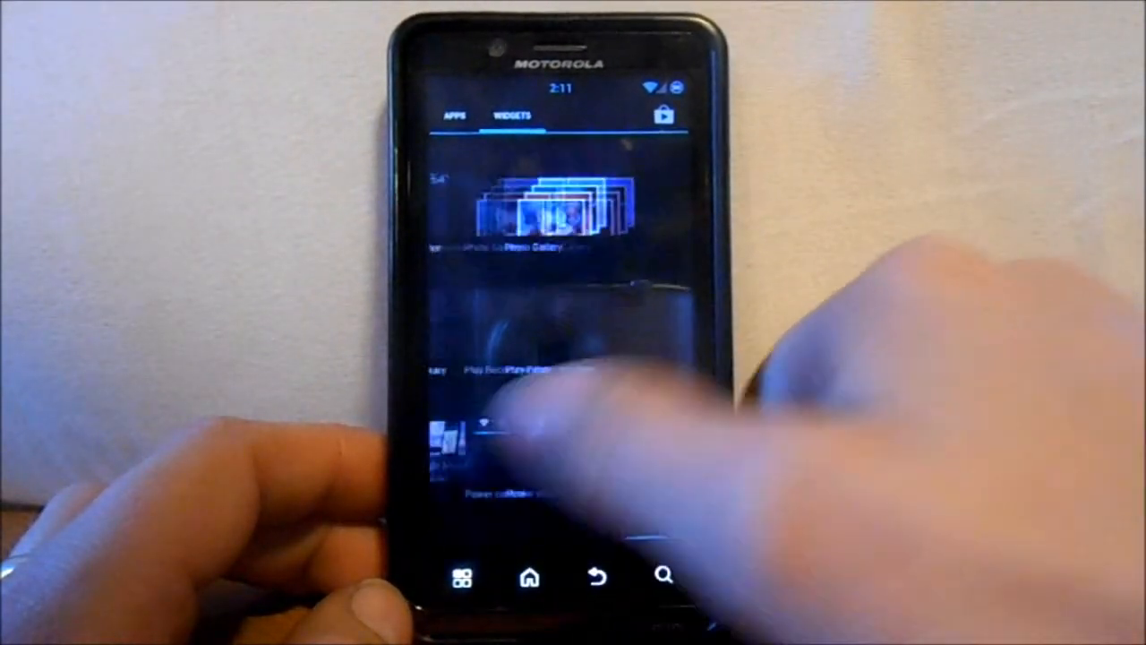
pyautogui.click(529, 576)
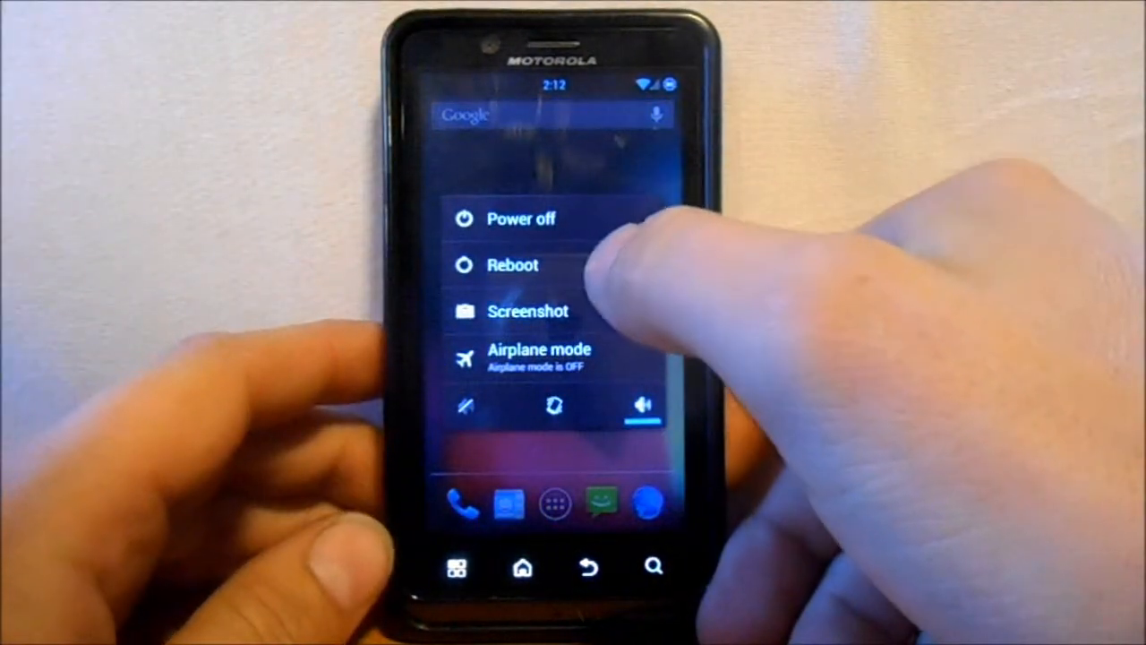
# - Choose Reboot with the Recovery option from the power menu
pyautogui.click(511, 265)
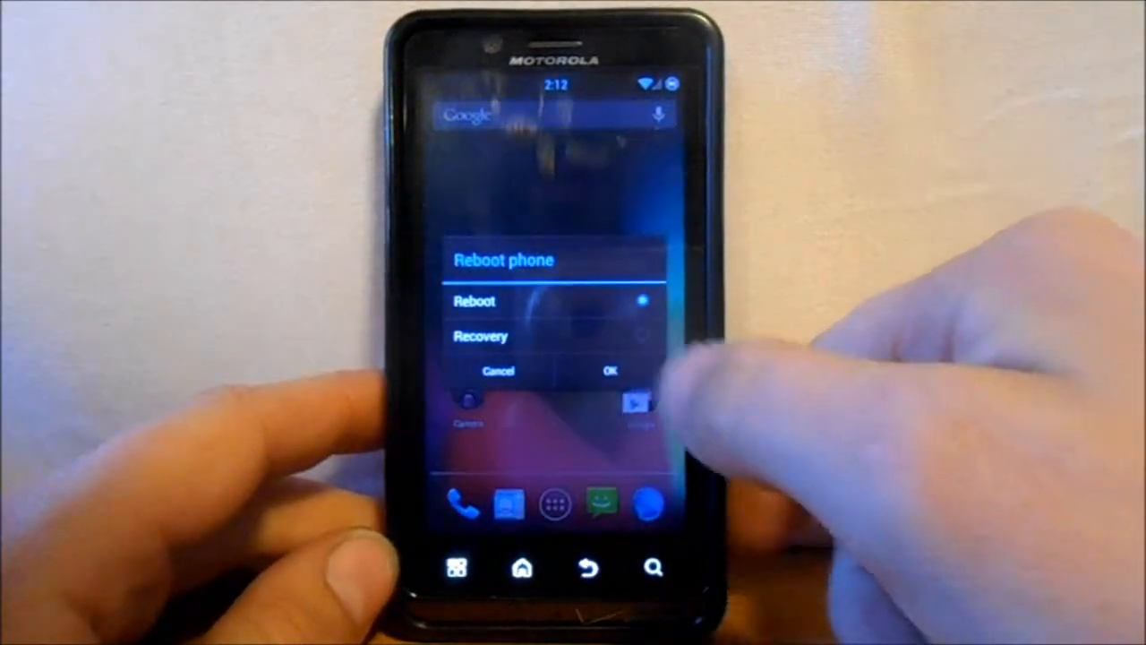
pyautogui.click(610, 370)
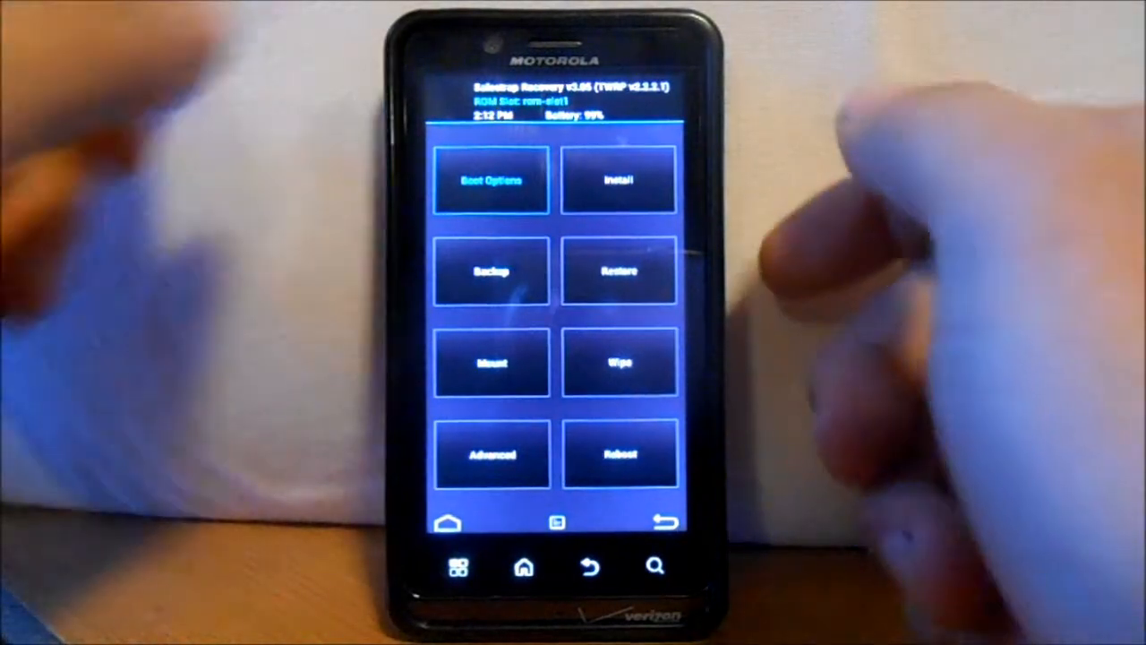
# - Activate the Stock ROM slot under Boot Options, replacing rom-slot1
pyautogui.click(490, 179)
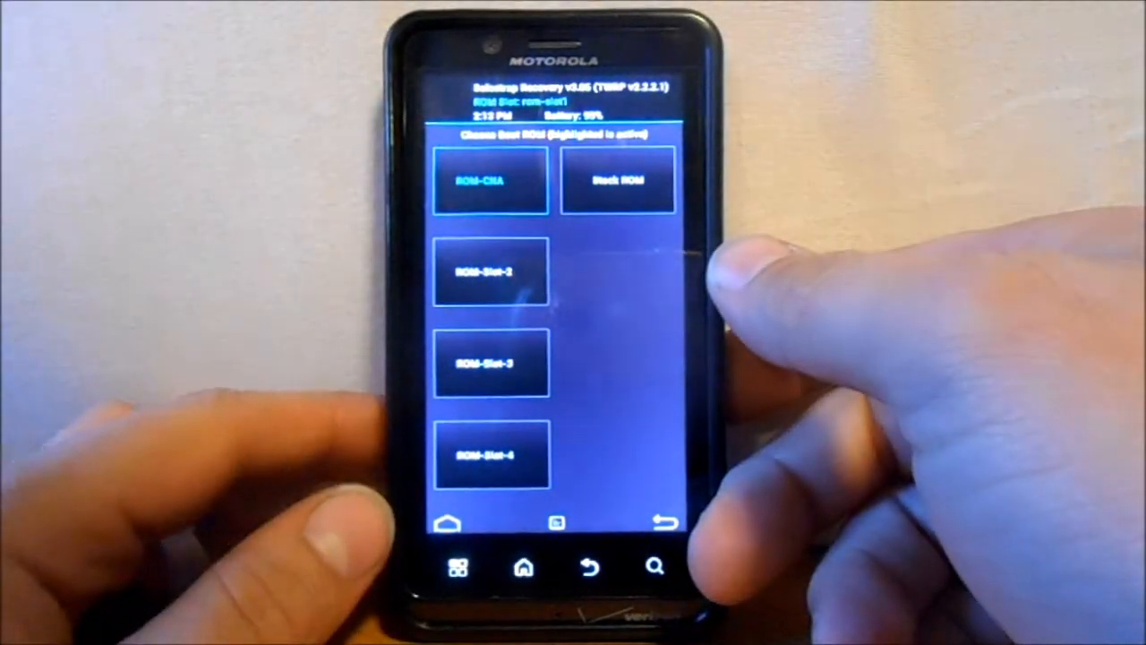
pyautogui.click(616, 181)
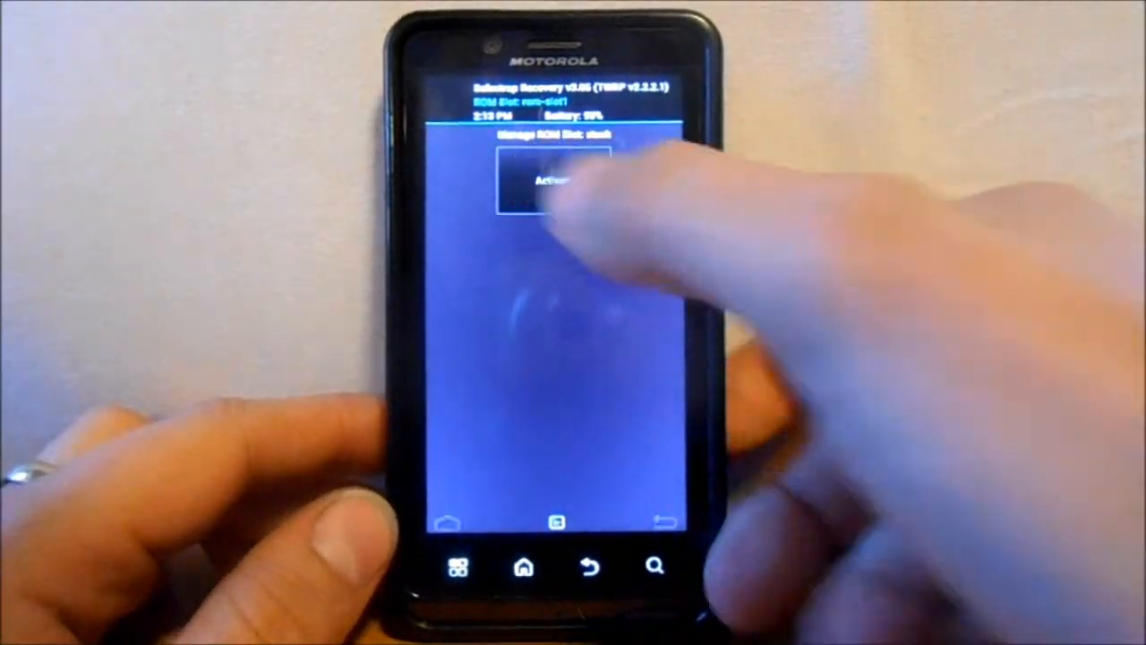
pyautogui.click(538, 179)
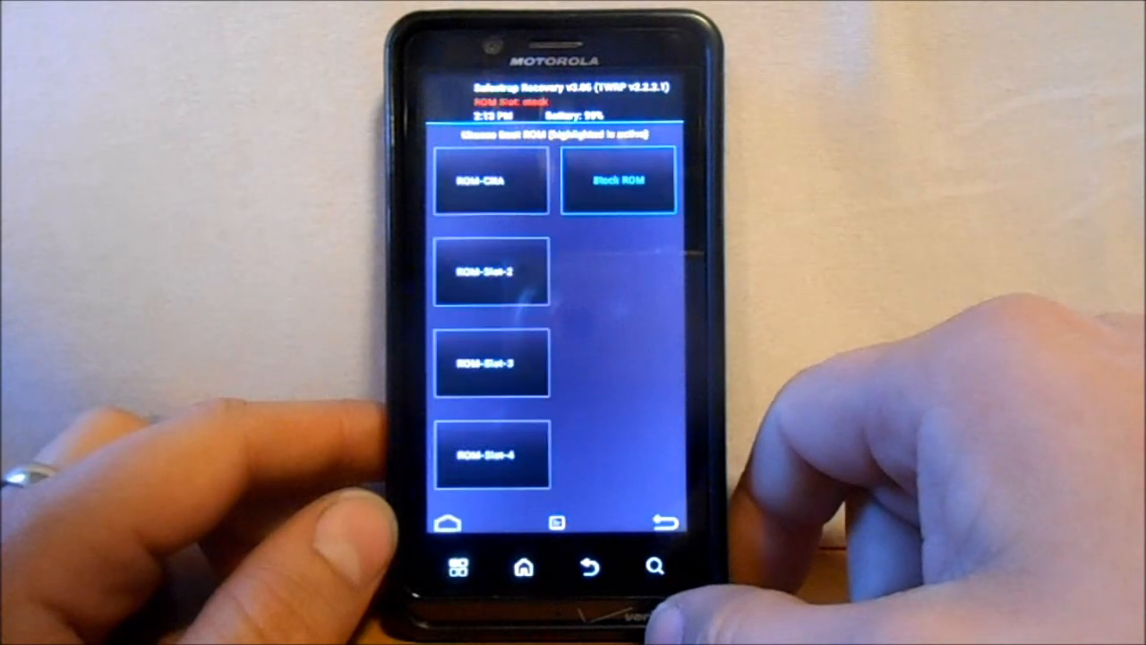